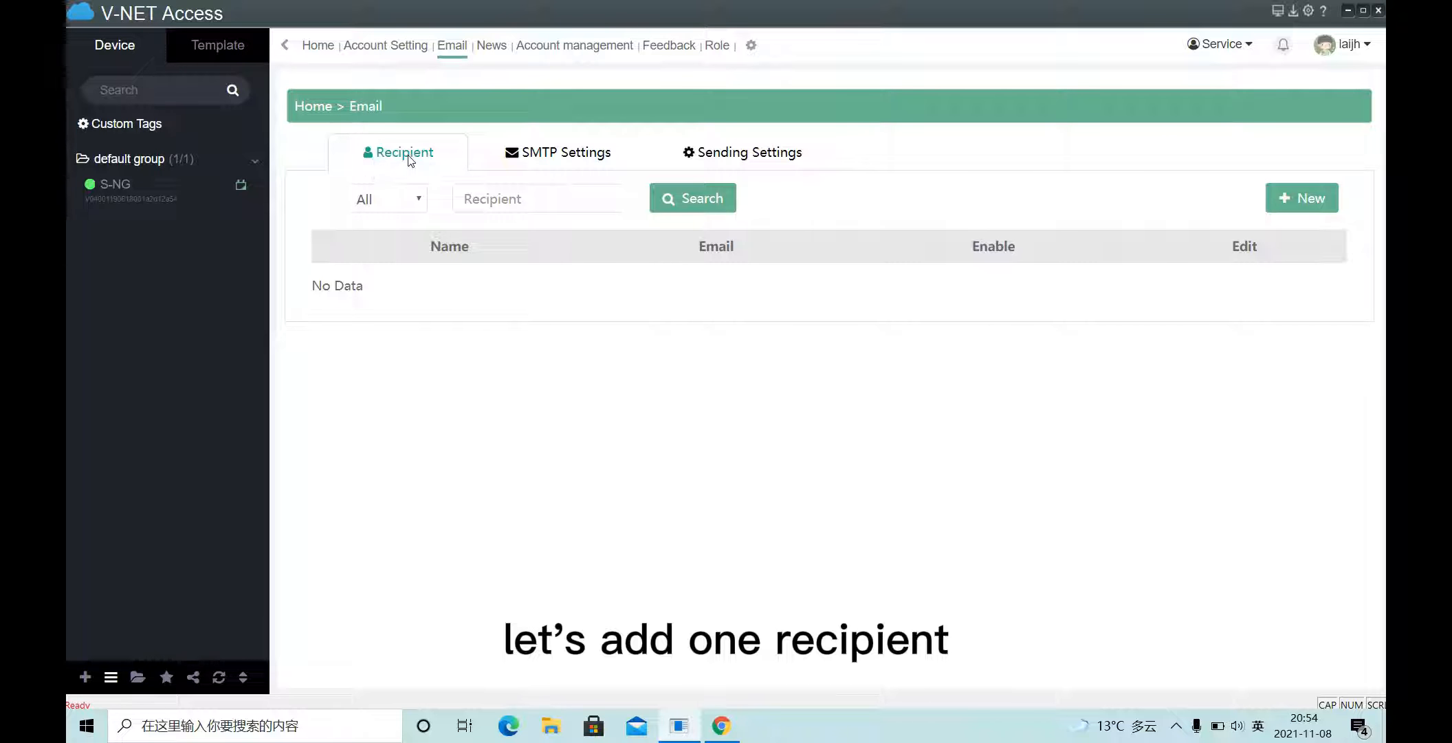
Step: Add recipient Jim with a gmail.com address and save it
click(1301, 198)
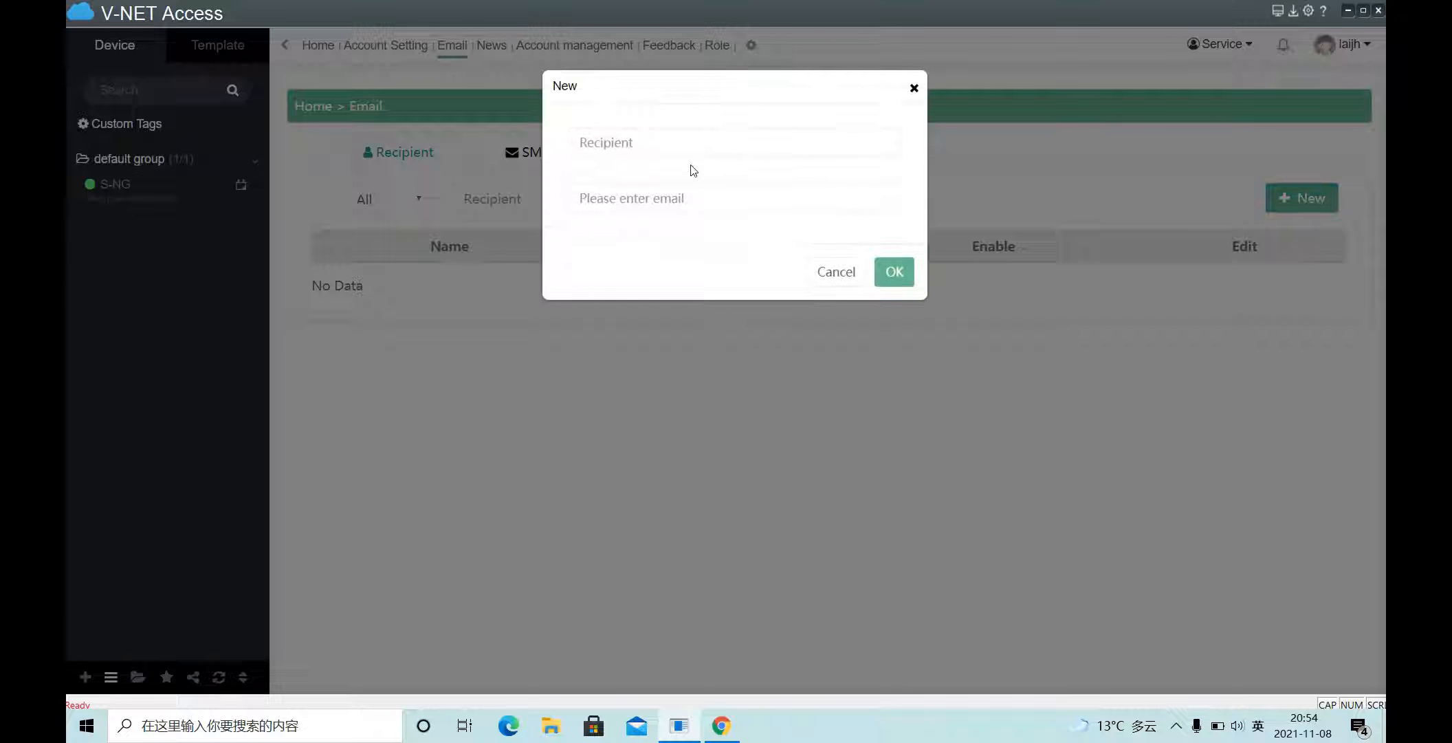
text(Jim)
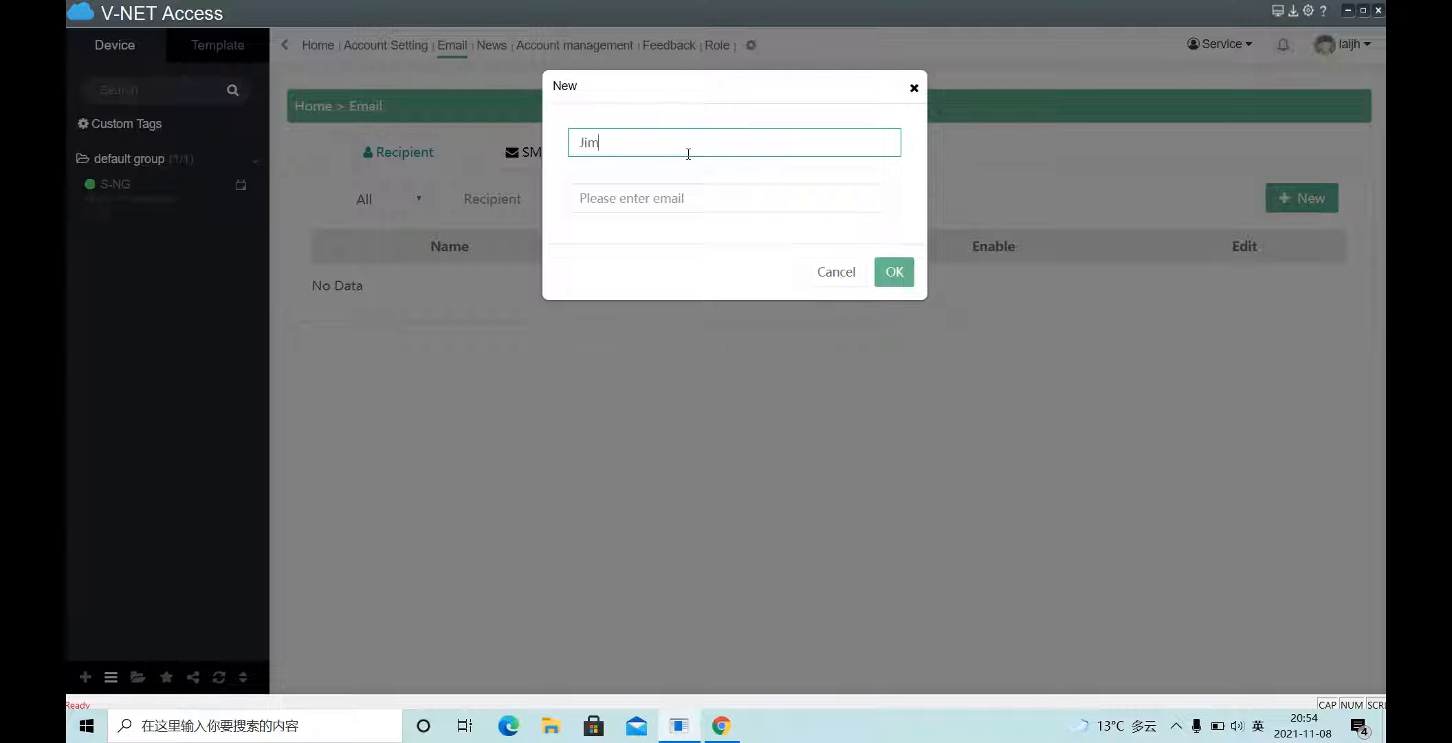
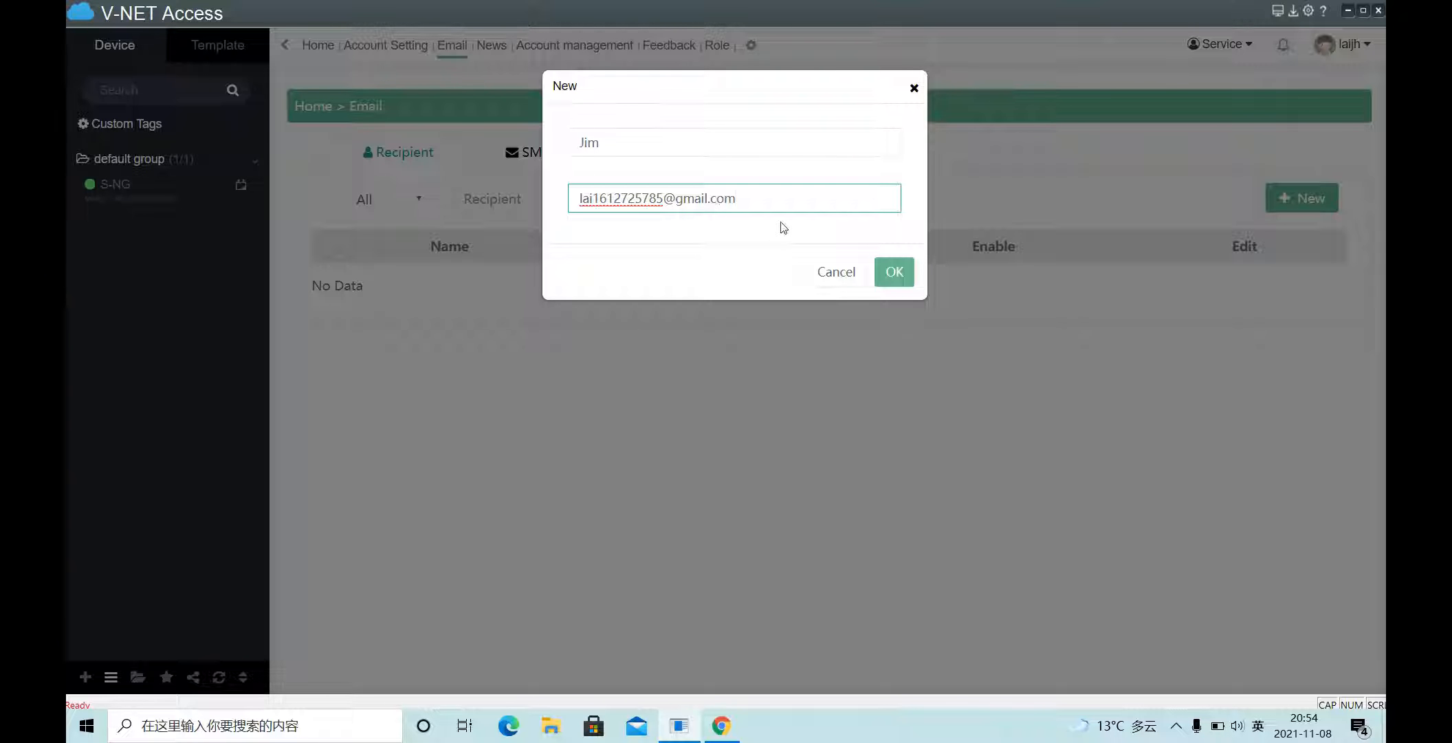
click(894, 271)
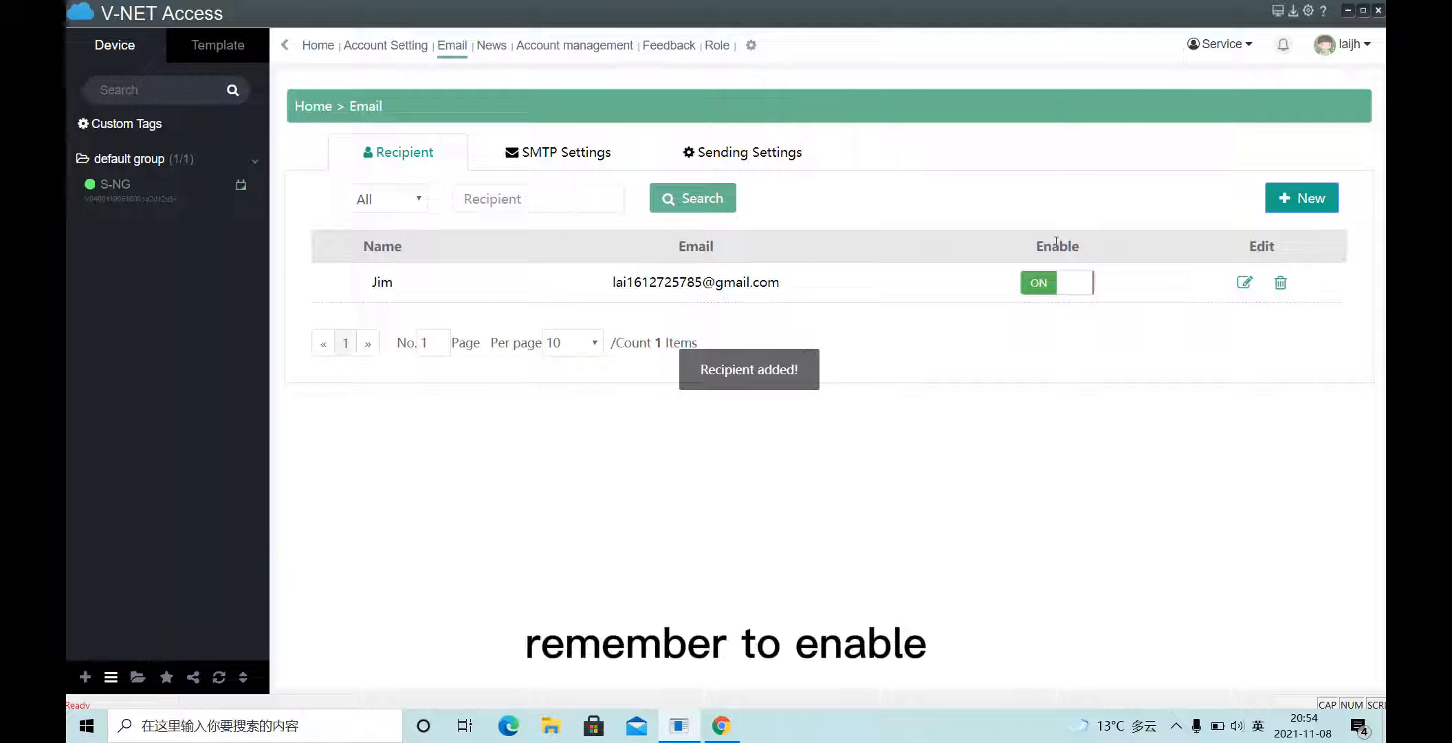
Step: Enable recipient Jim and show the SMTP server settings
click(1073, 283)
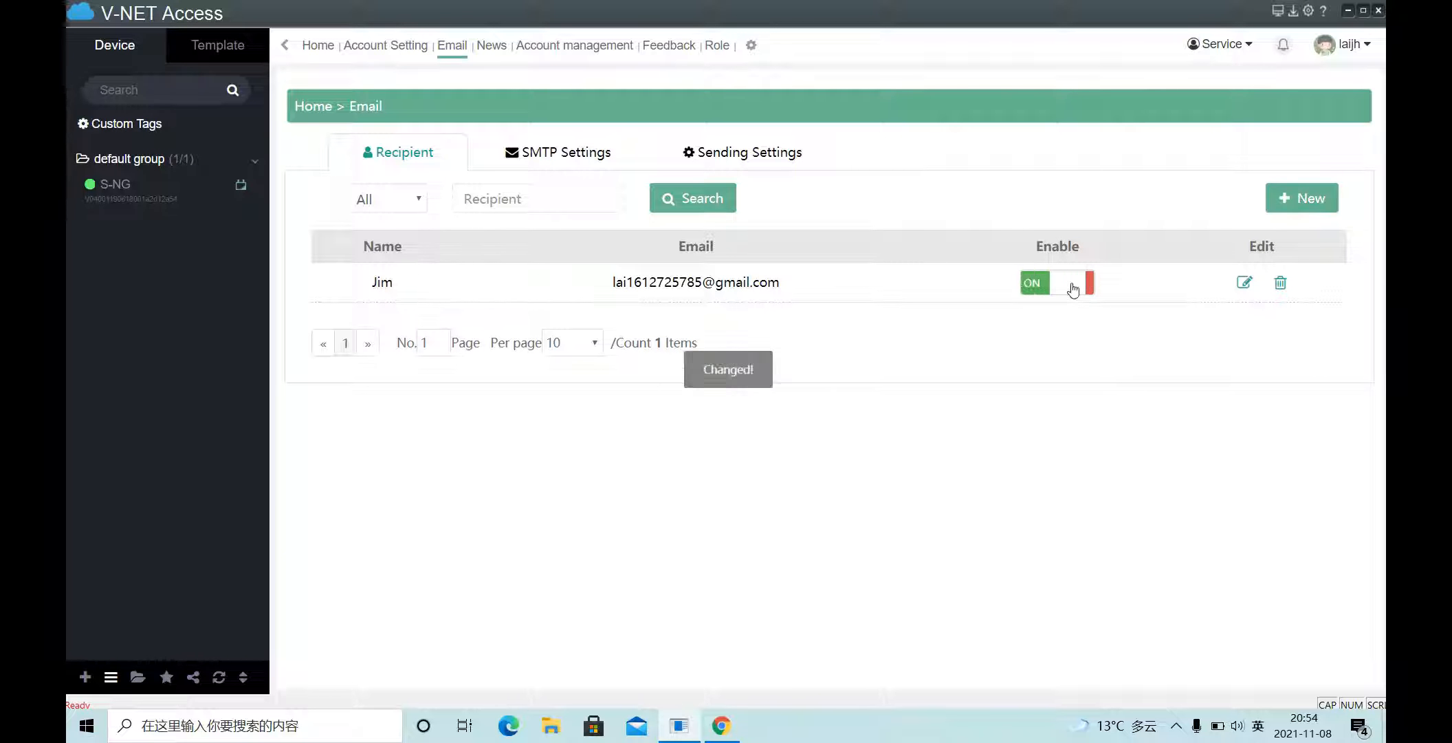
click(566, 152)
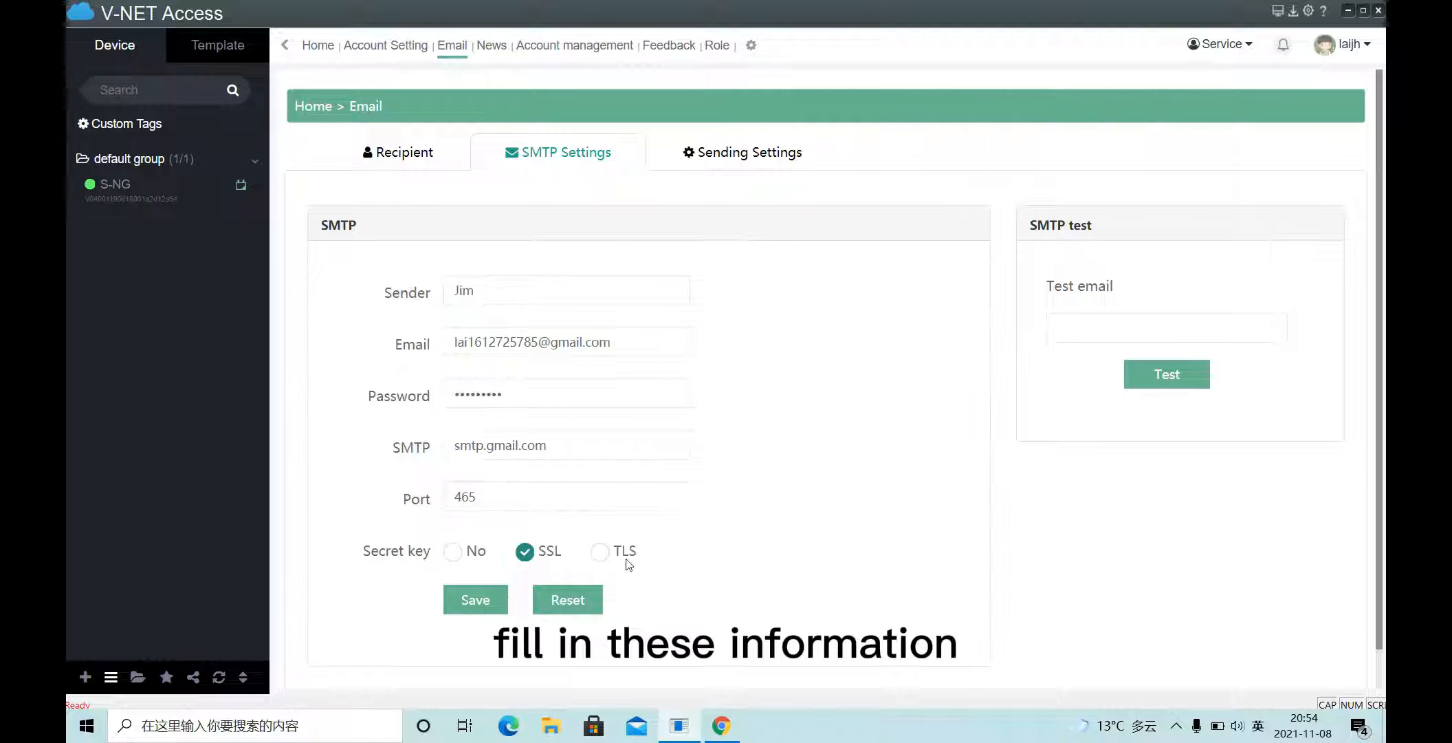
Step: Save the Gmail SMTP settings and send a test email to Jim's address
click(475, 599)
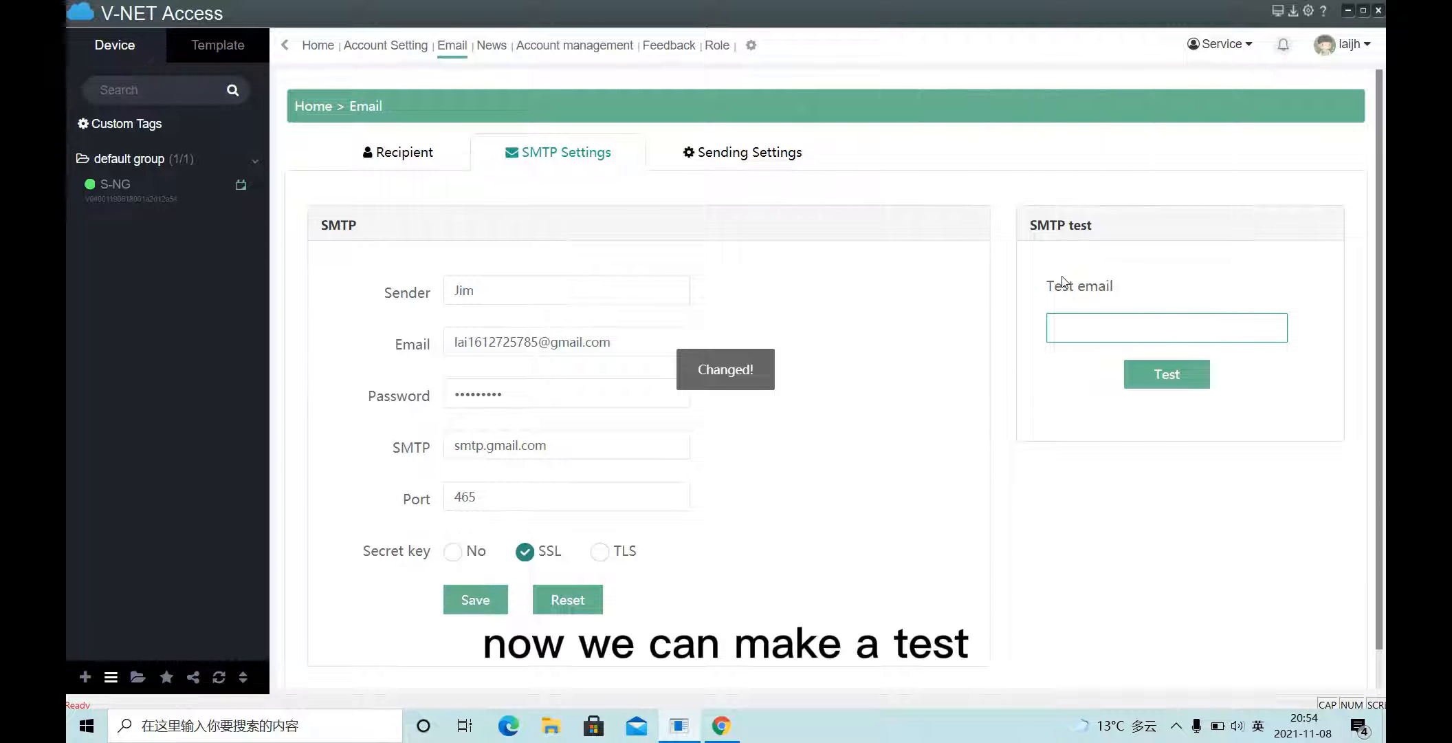
click(405, 152)
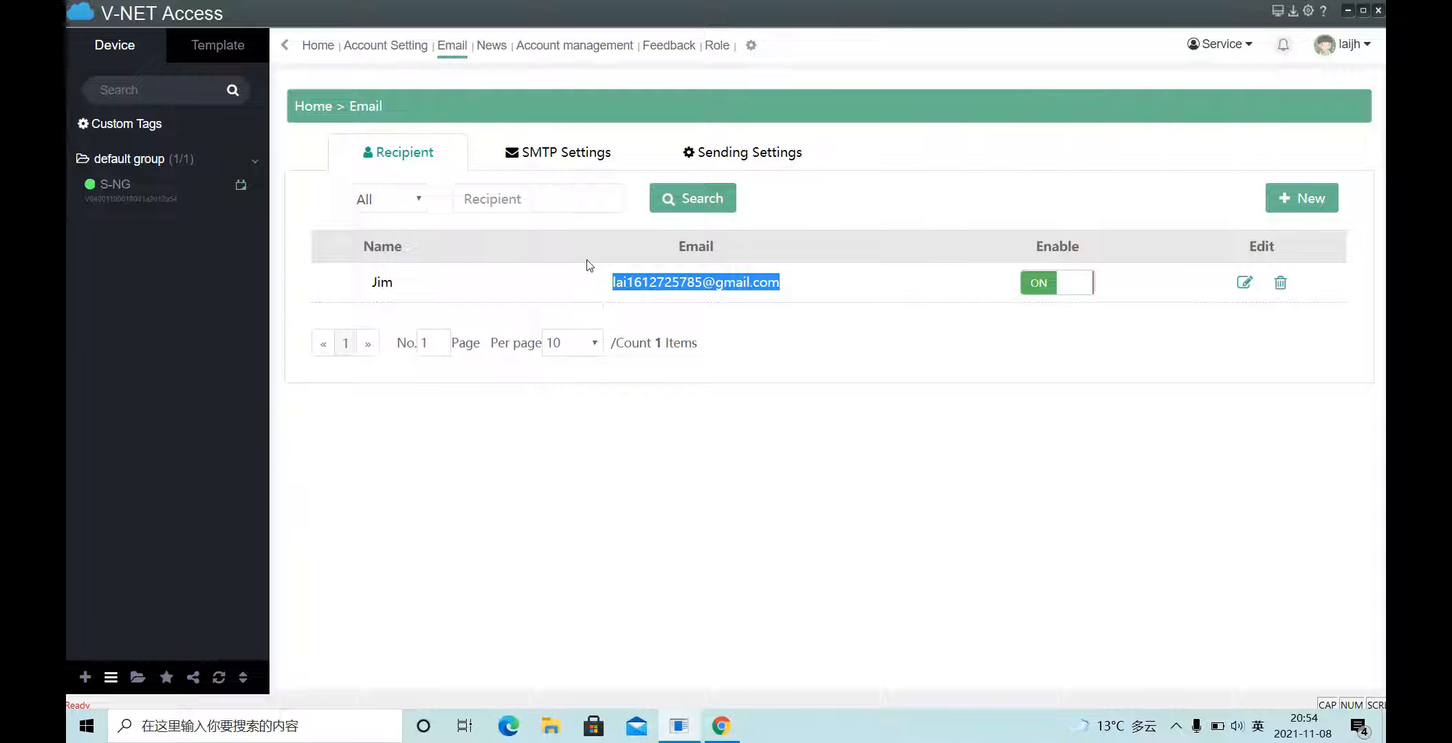
click(566, 152)
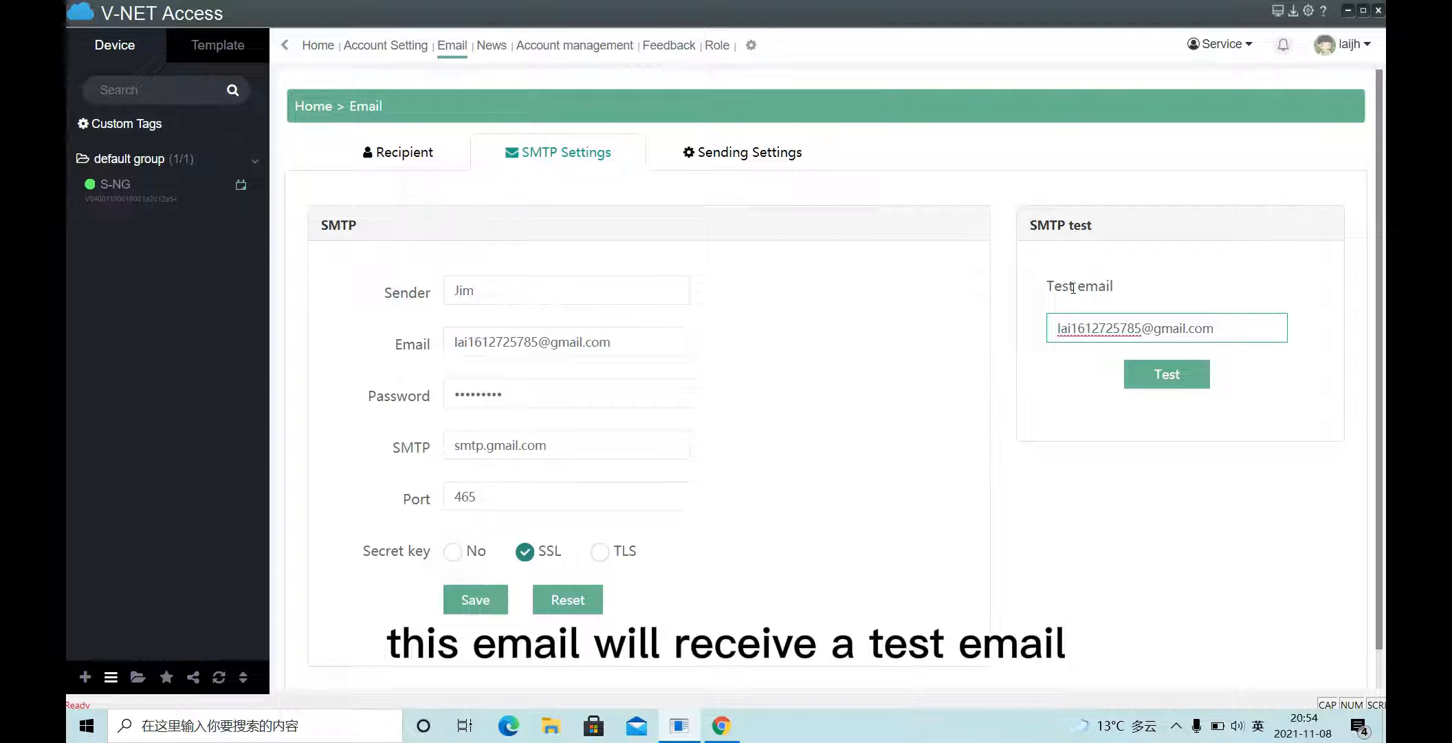
click(1166, 374)
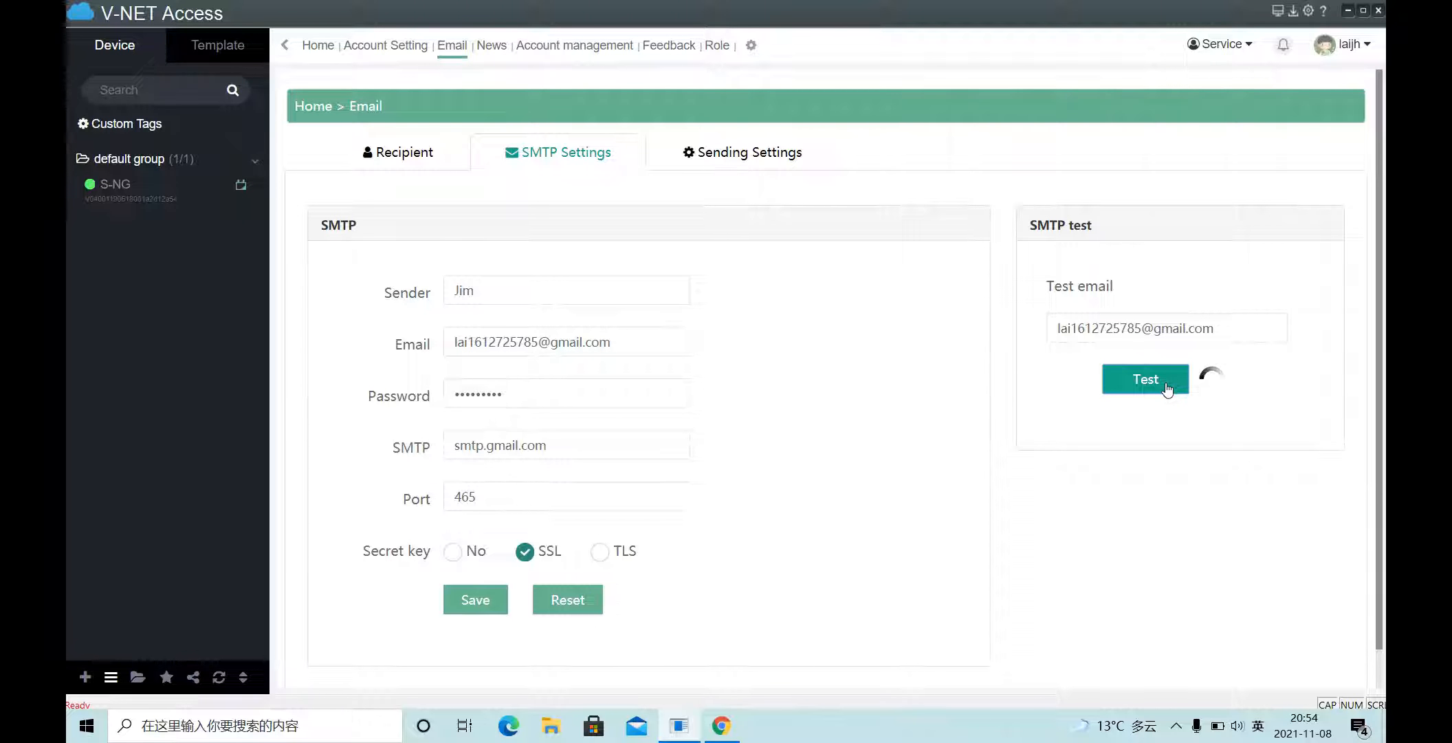
click(1145, 379)
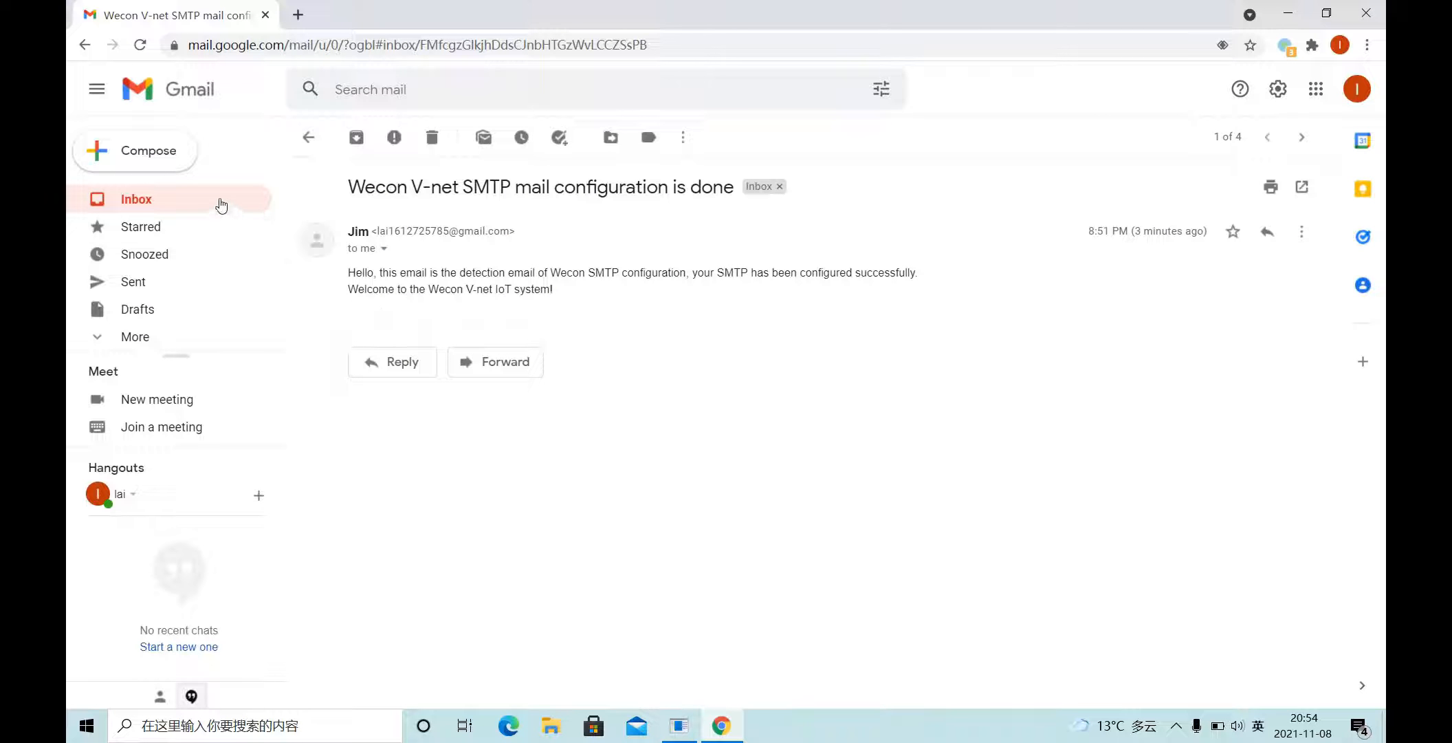
Step: Refresh the Gmail inbox to confirm the test email, then return to V-NET Access
click(308, 137)
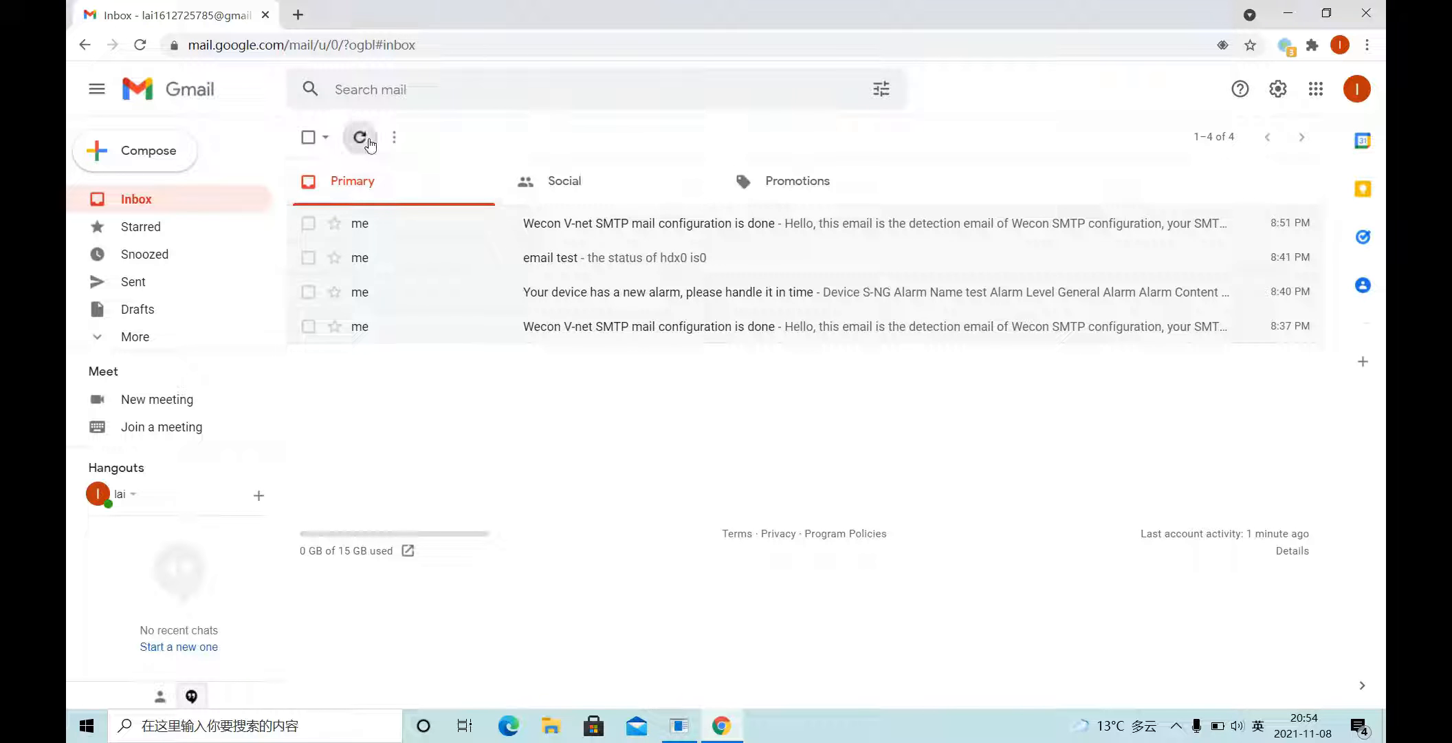
click(359, 137)
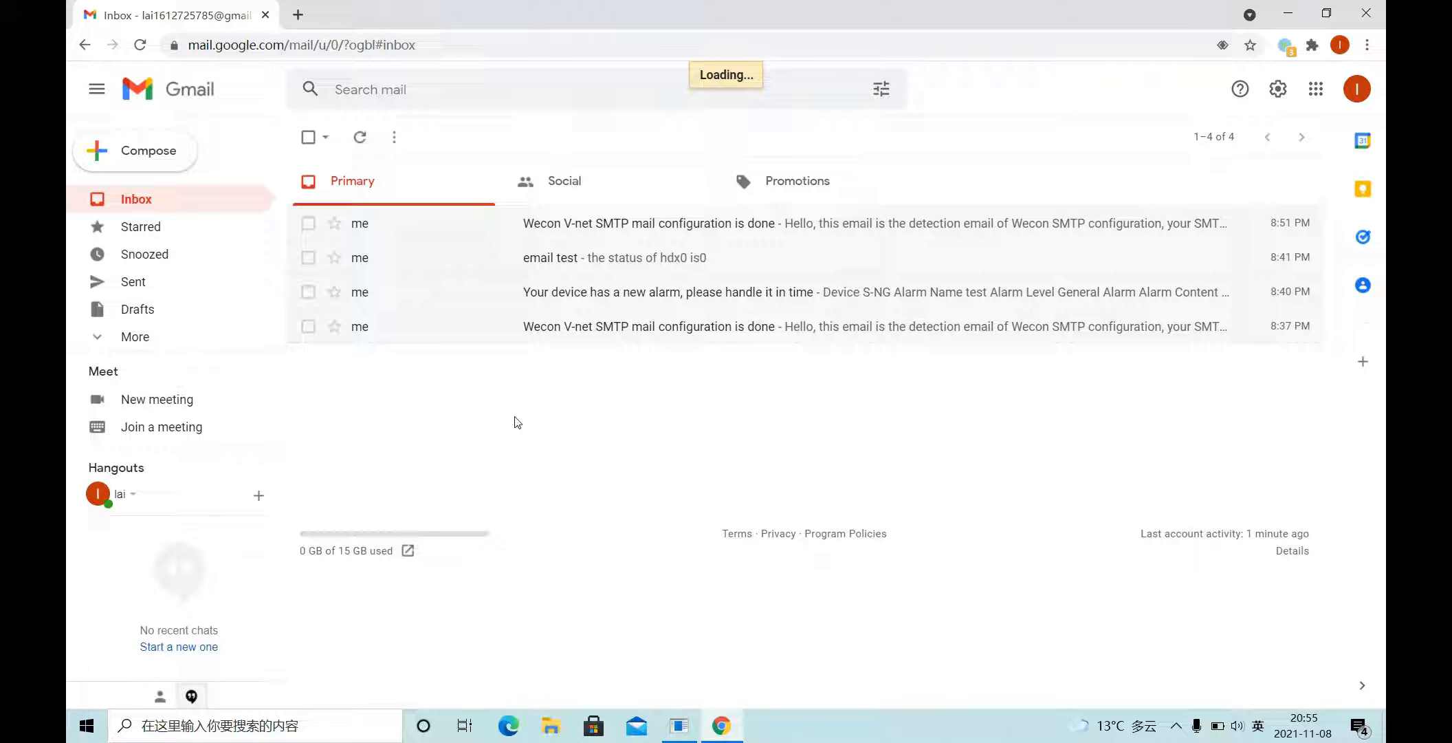
click(650, 222)
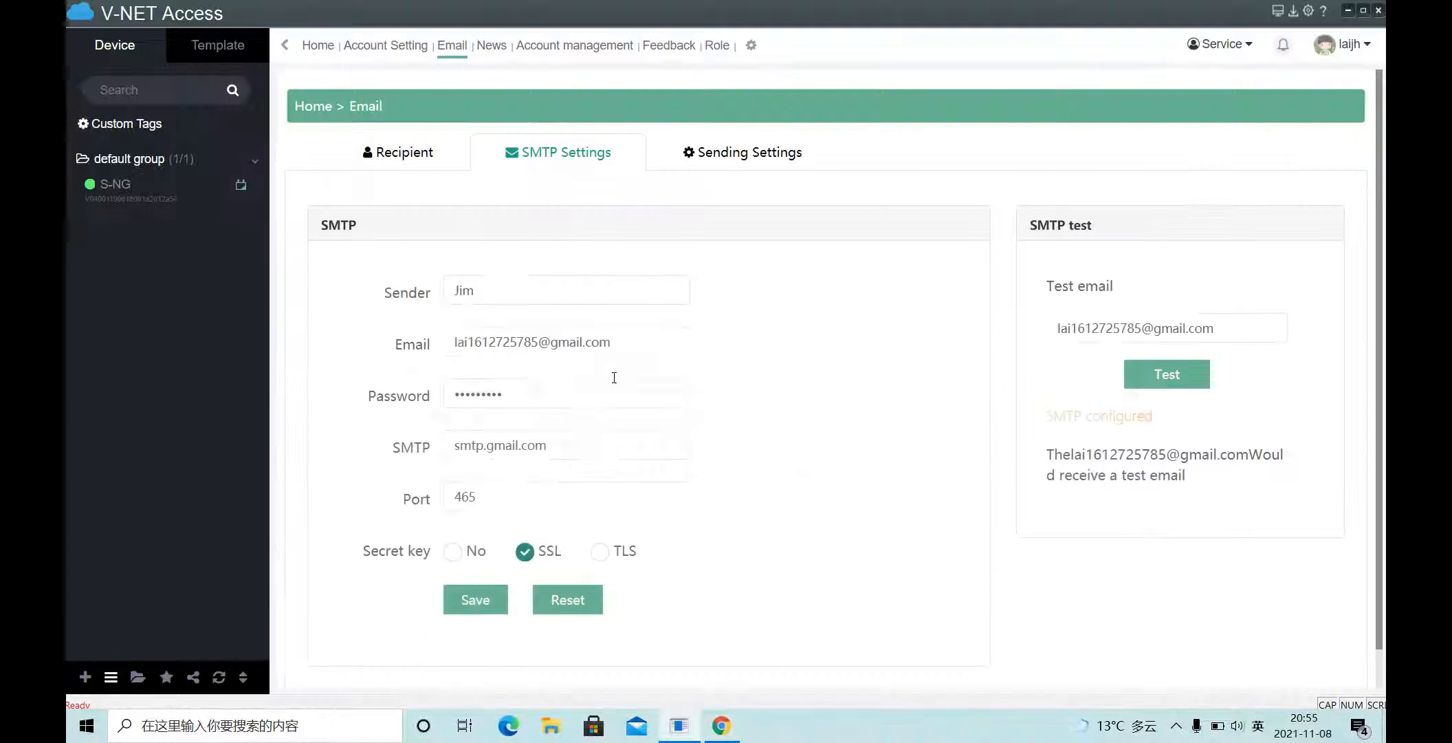
Step: Add a new sending configuration and show its empty monitoring-tags picker for S-NG
click(751, 152)
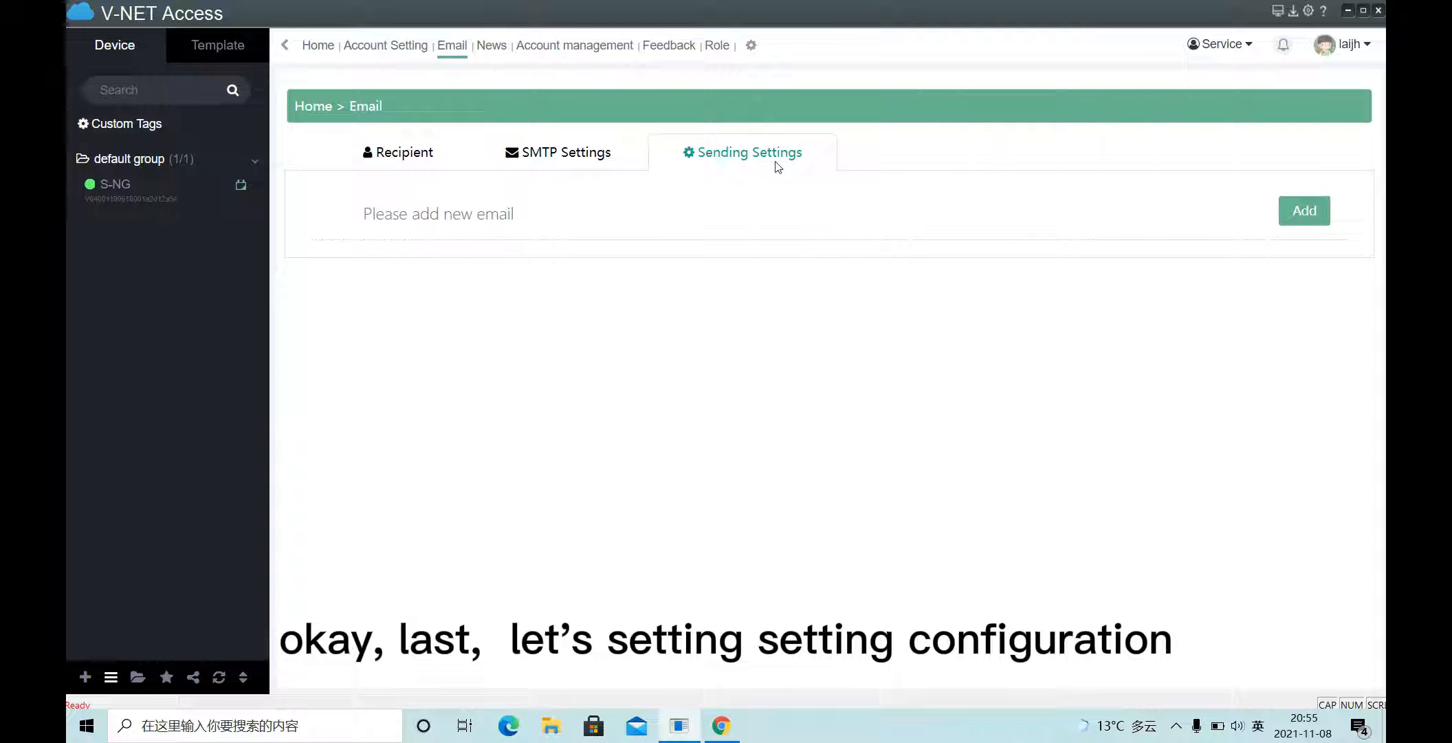
click(1297, 210)
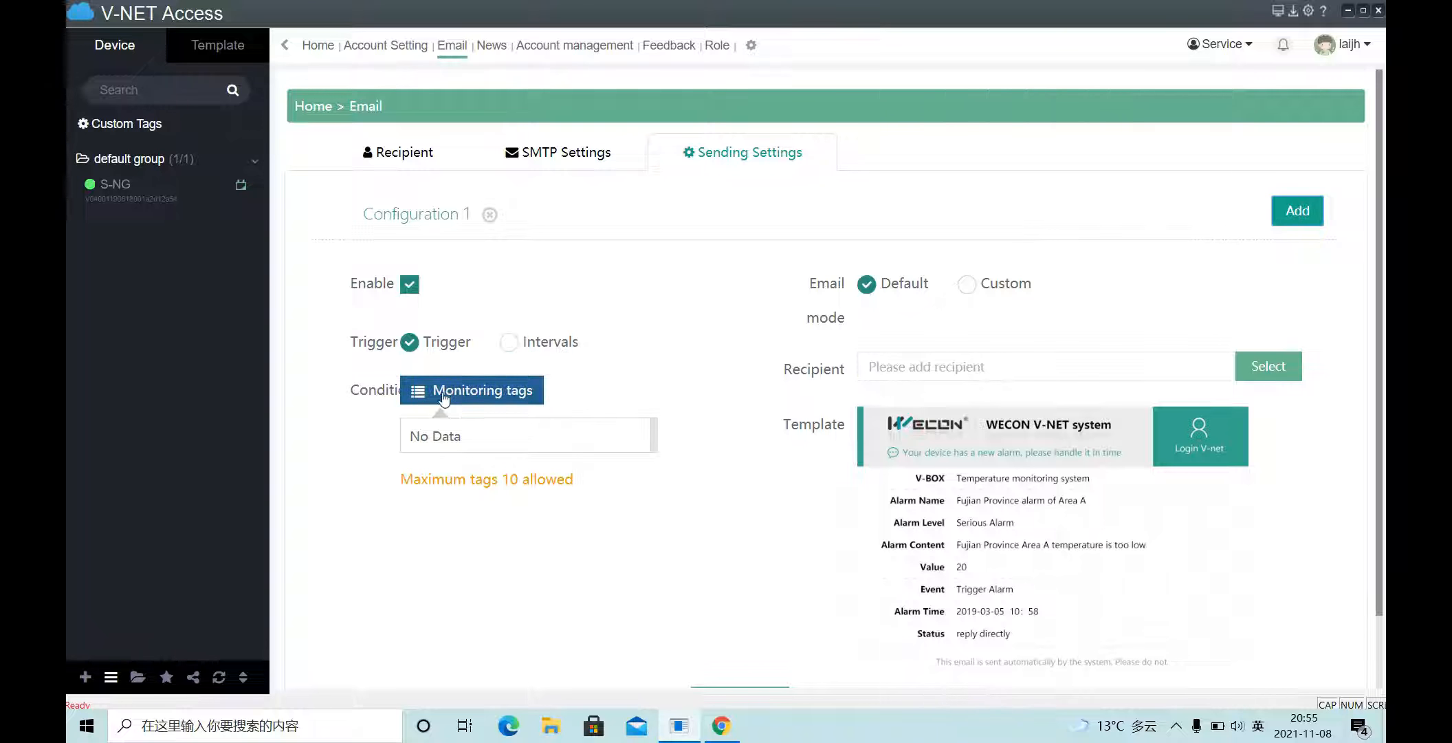
click(472, 390)
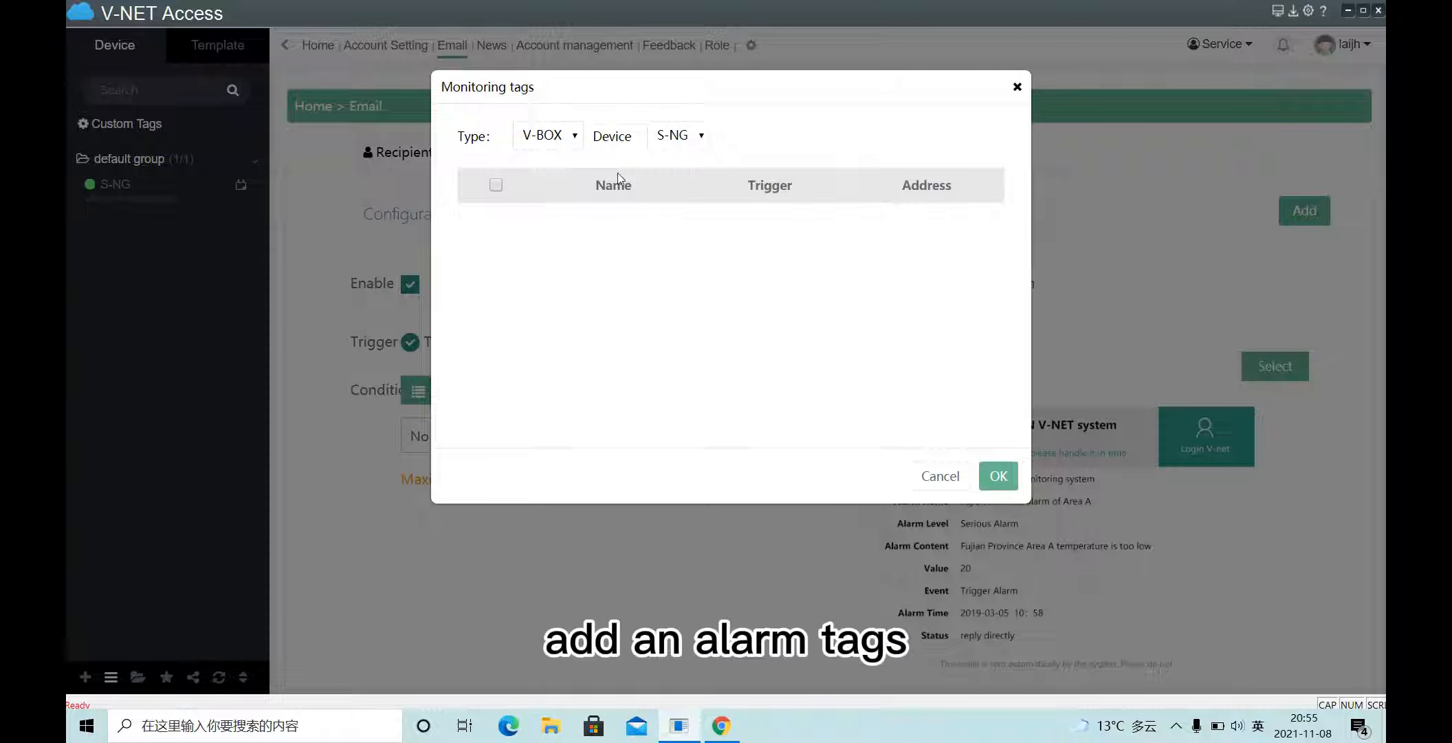
mouse_move(614, 207)
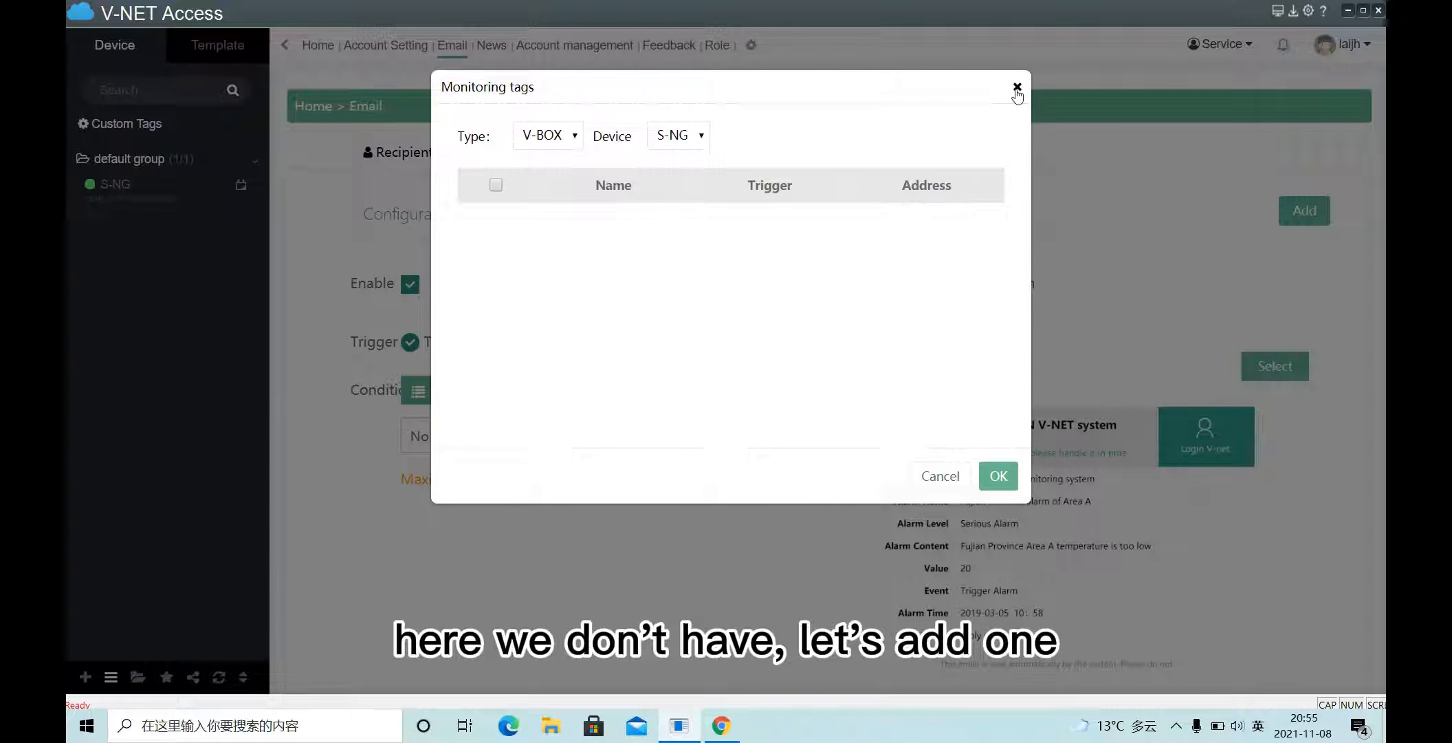
Step: Start a new alarm tag for device S-NG on bit address HDX 0.0, triggering when ON
click(1014, 88)
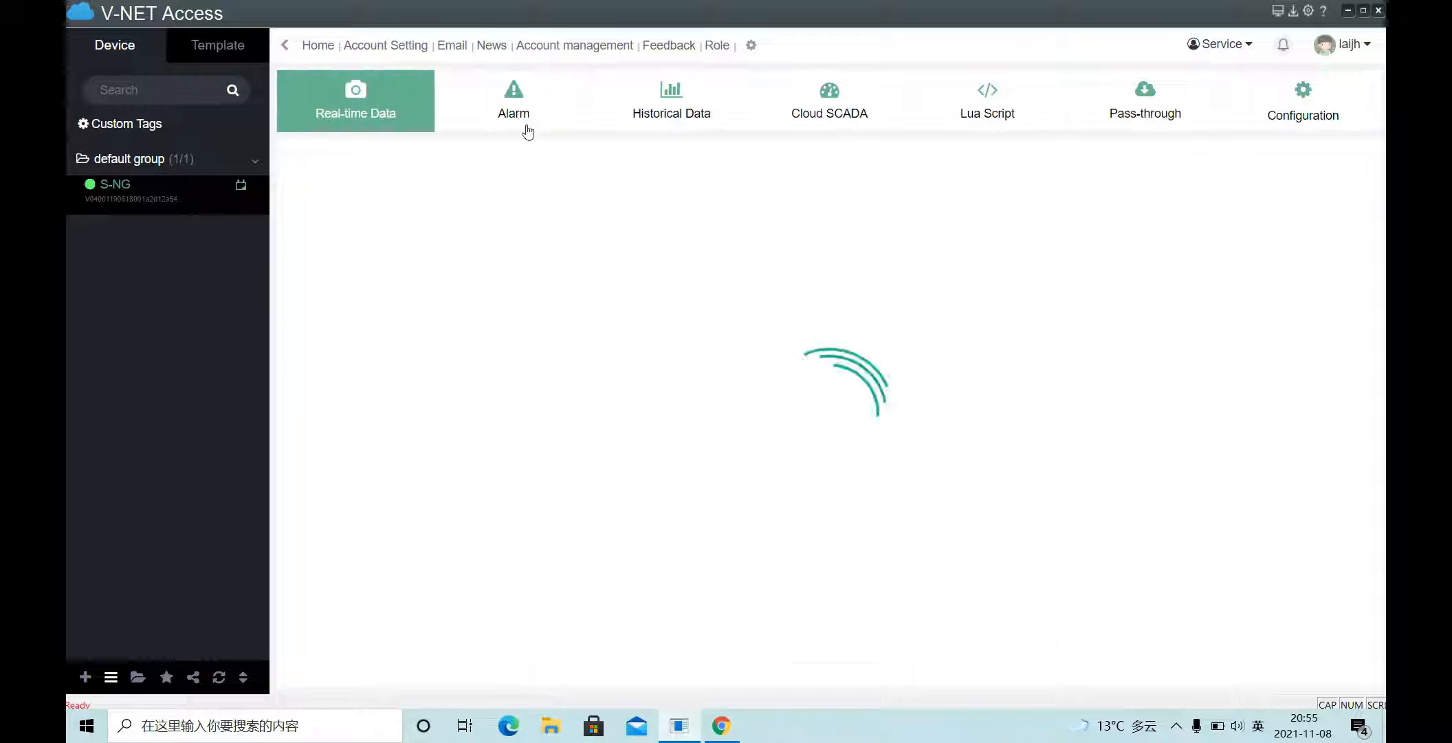
click(512, 101)
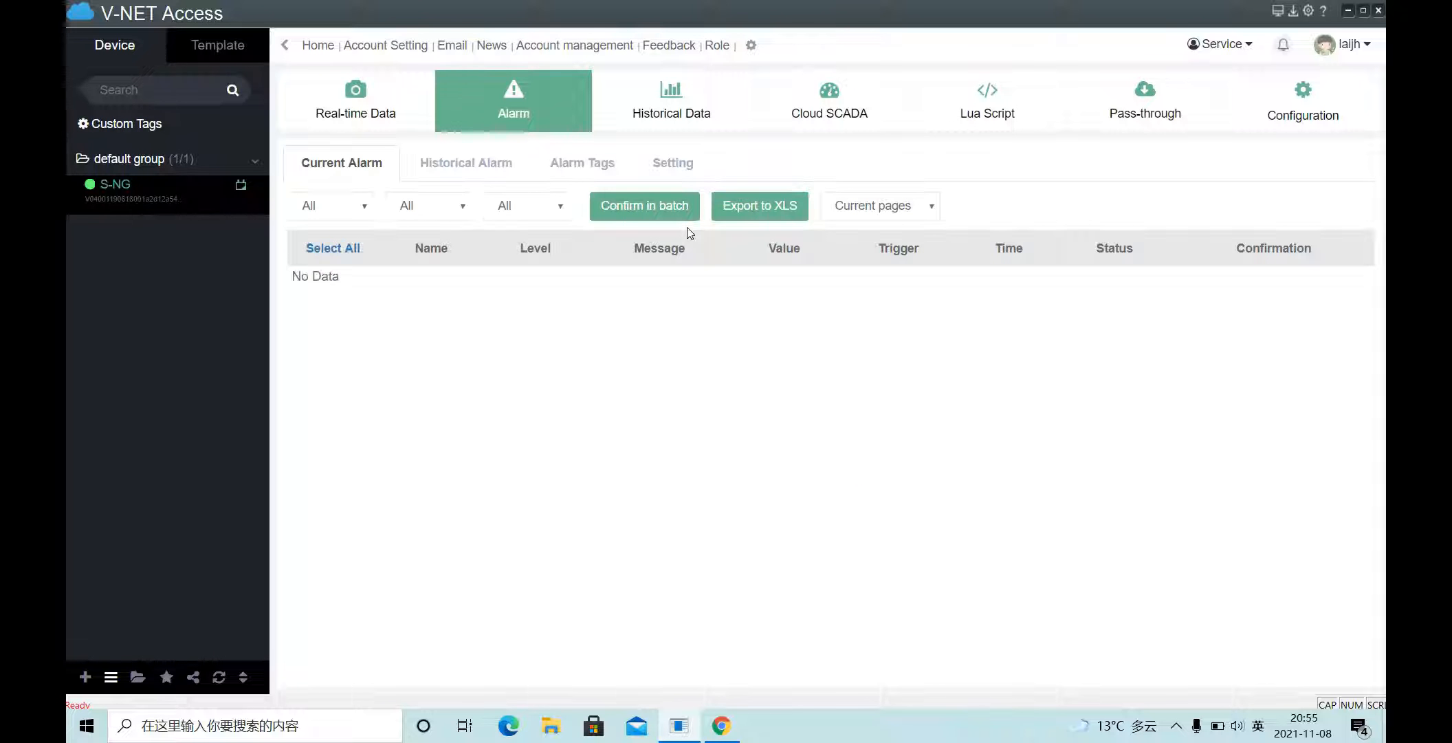
click(582, 163)
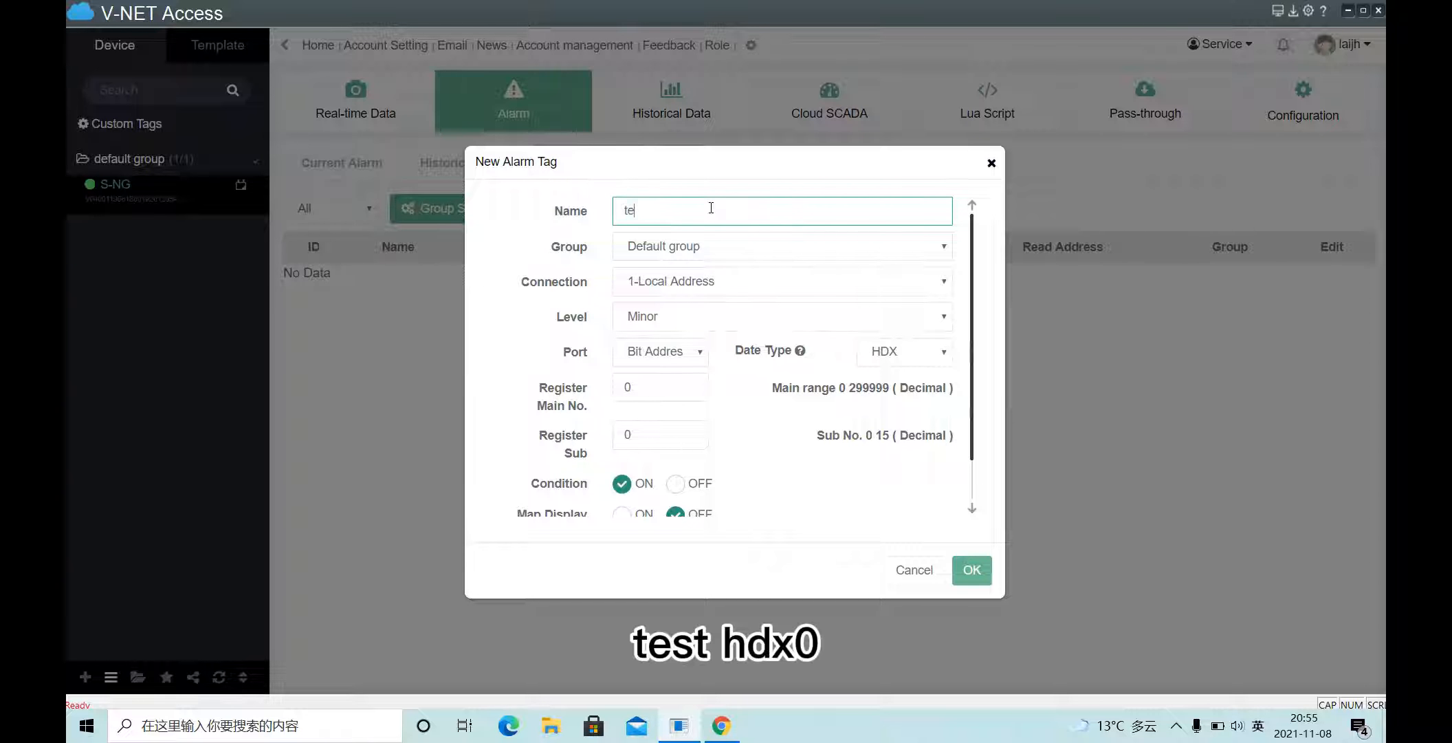
scroll(down, 3)
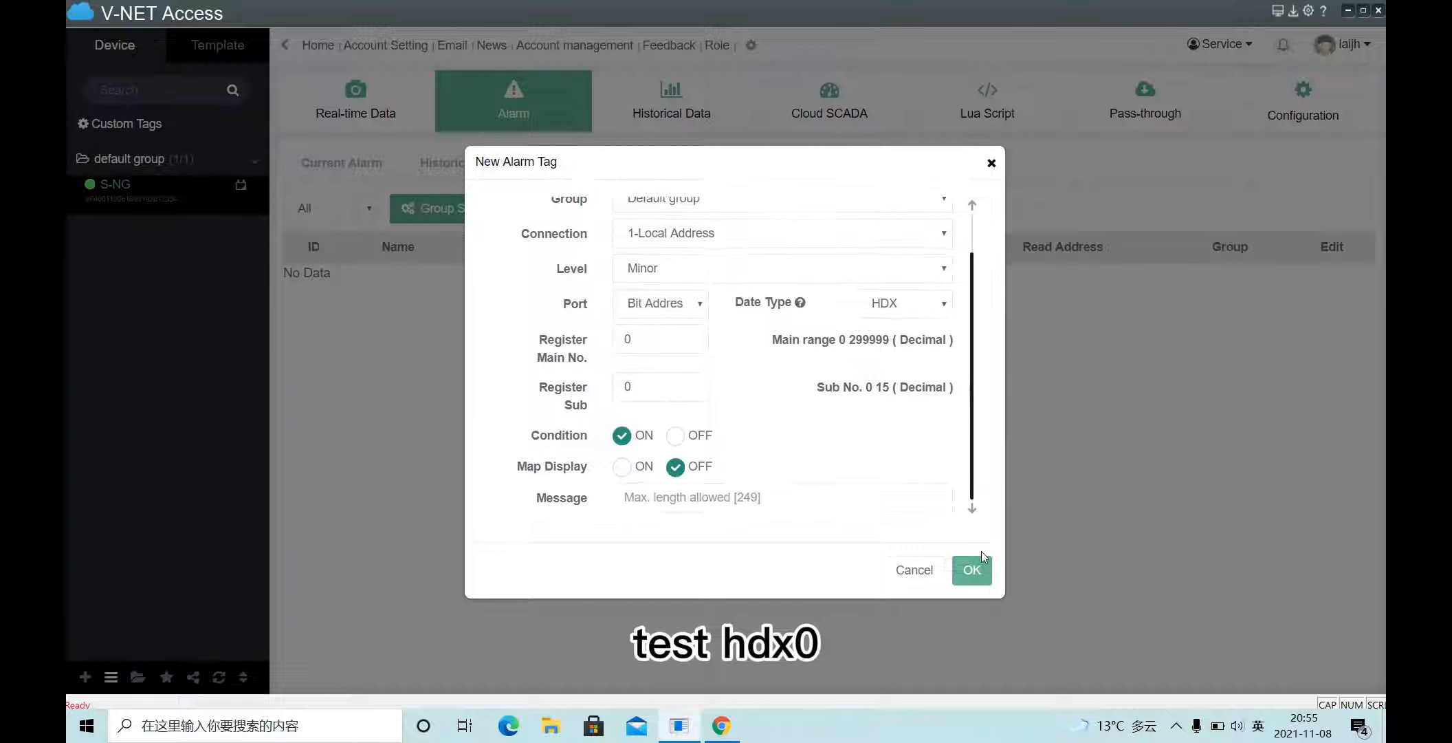
Step: Confirm the alarm tag and create real-time data tag 'te' on HDX 0.0 for S-NG
click(355, 102)
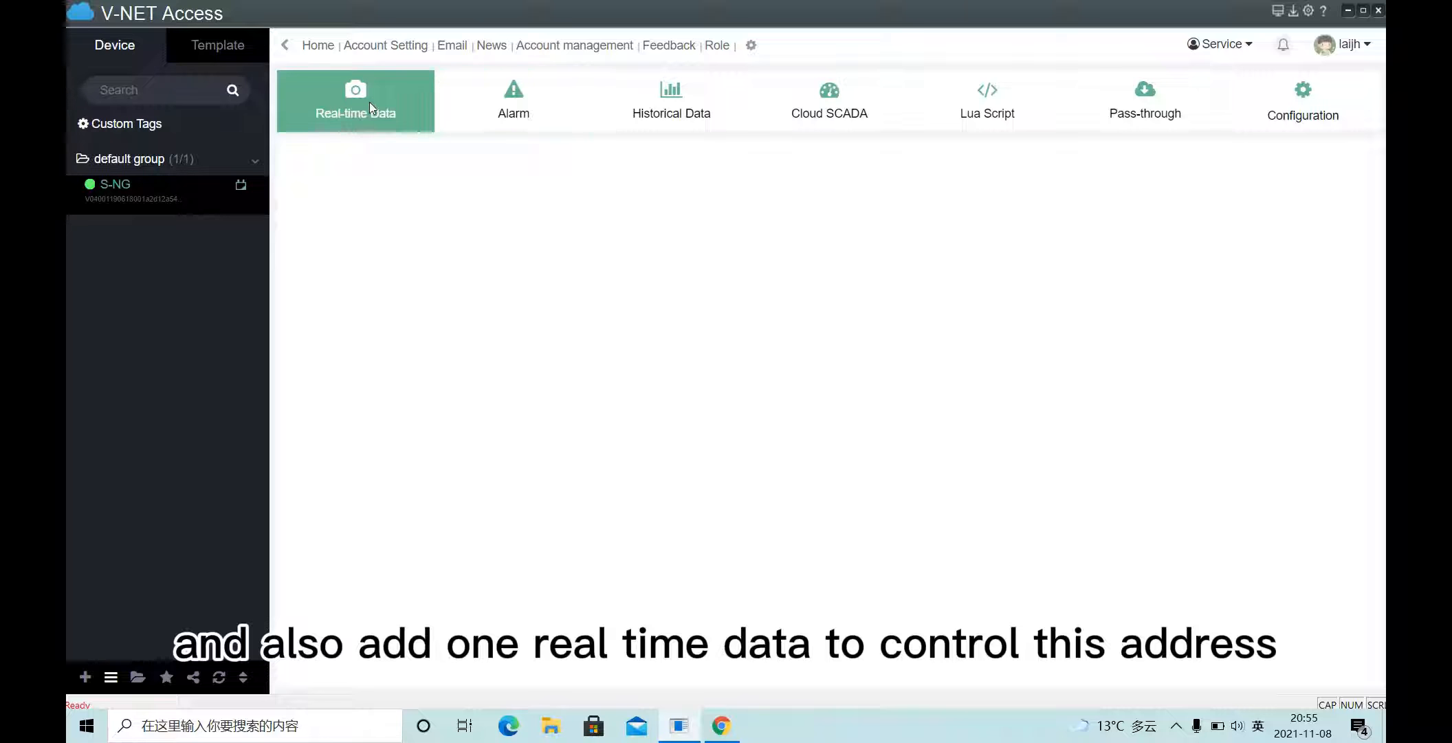
click(356, 101)
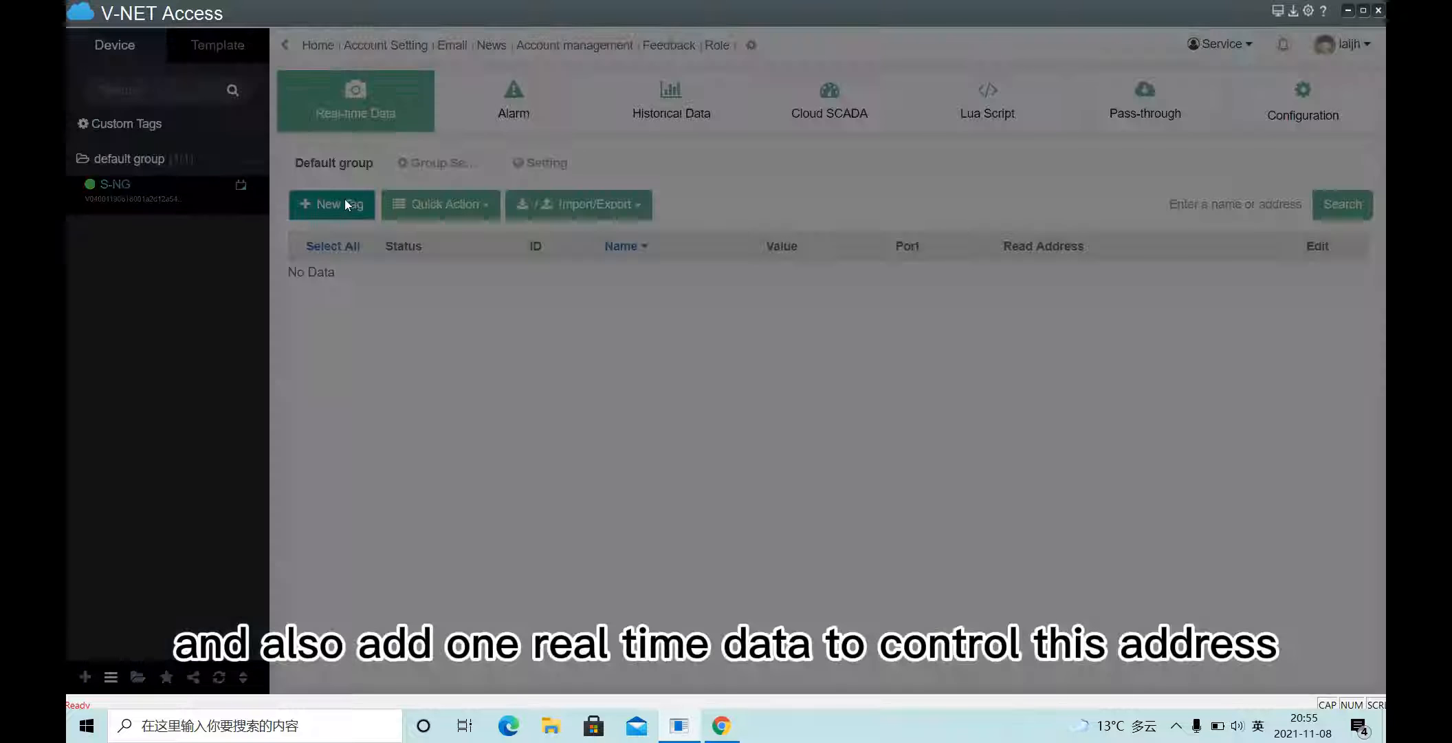
click(332, 205)
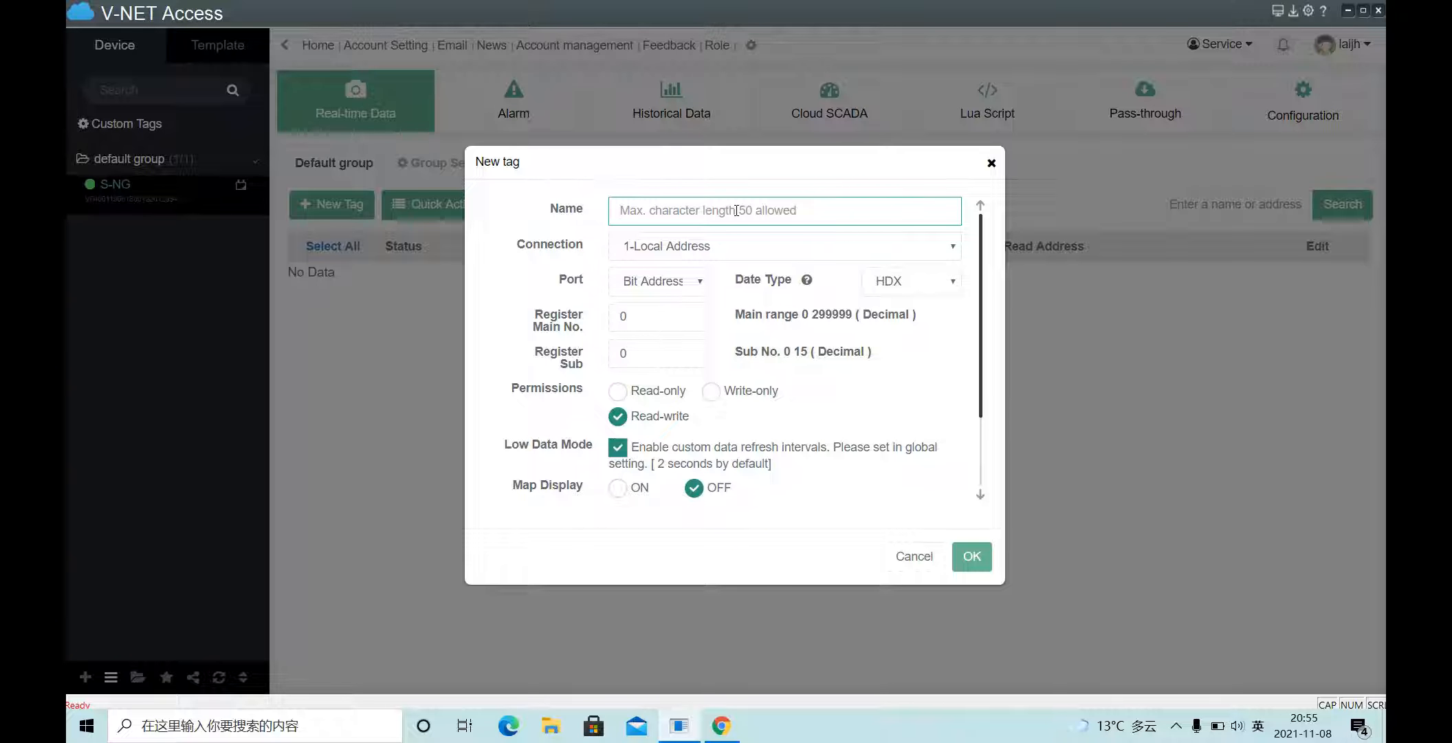
text(te)
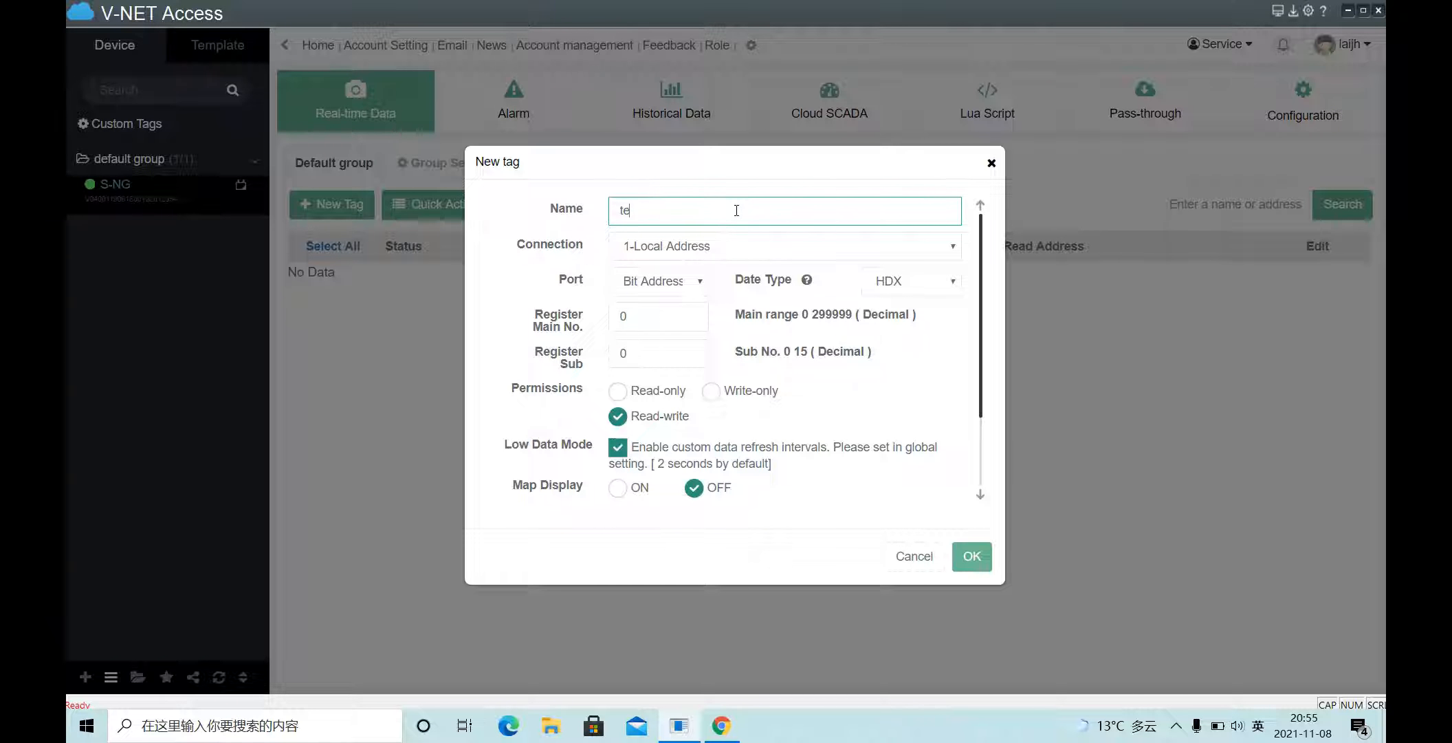
click(971, 557)
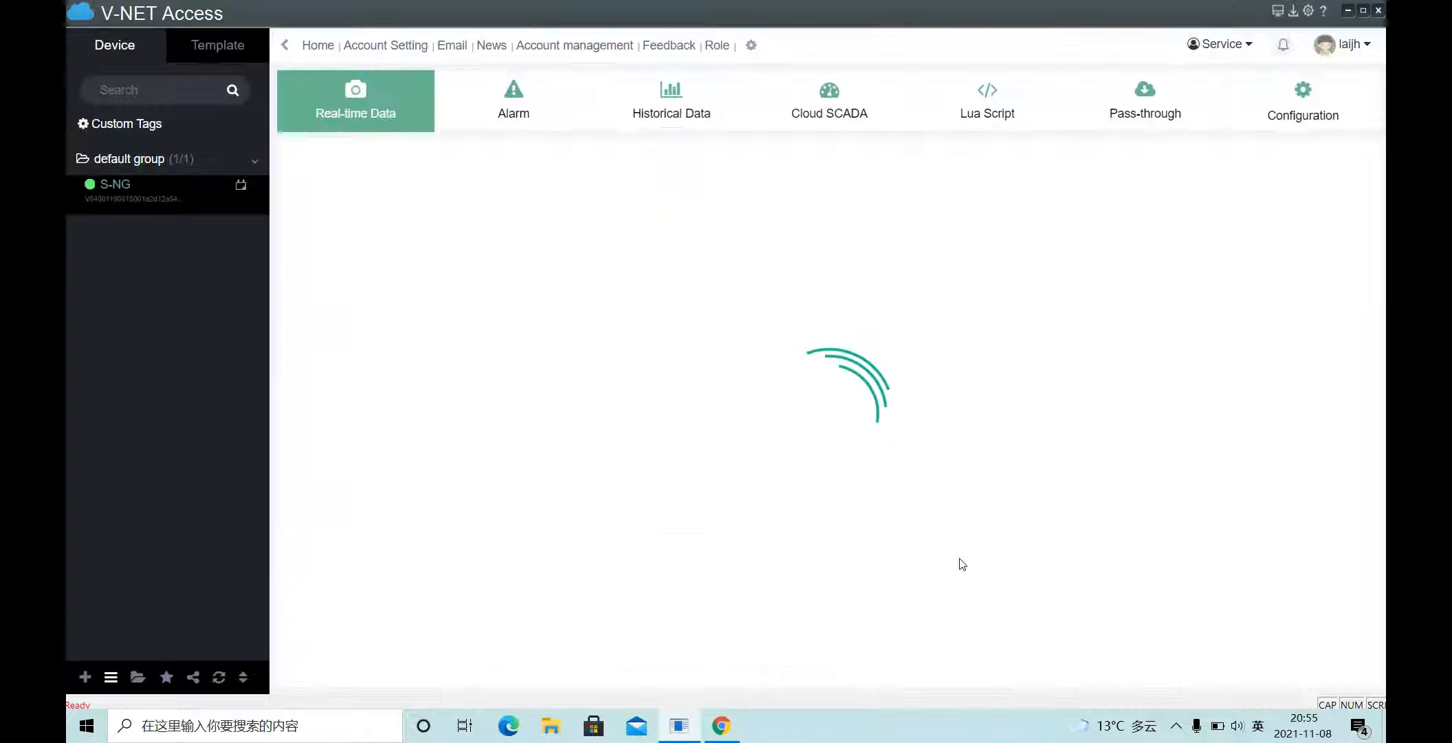
Step: Set S-NG's test tag as the sending configuration's monitoring tag, triggering on all changes
click(671, 100)
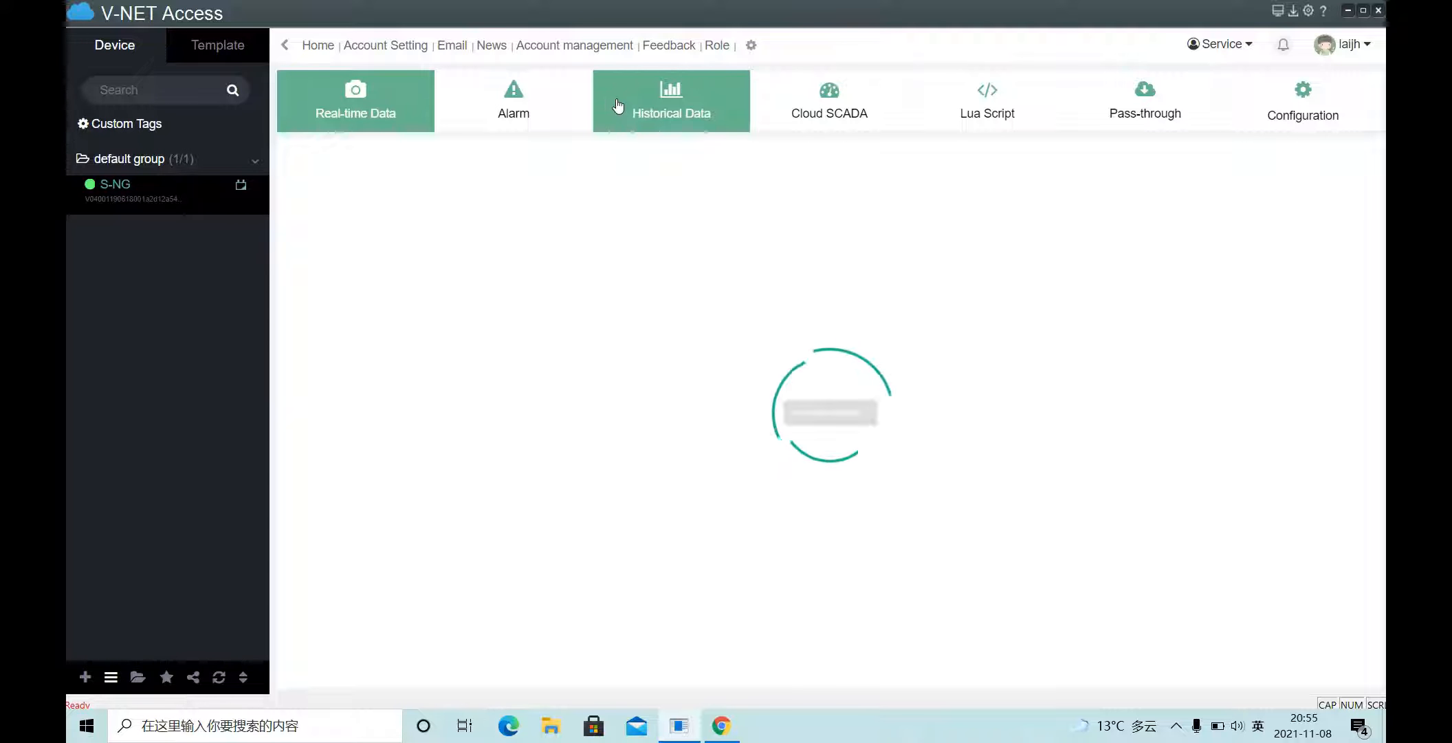
click(452, 45)
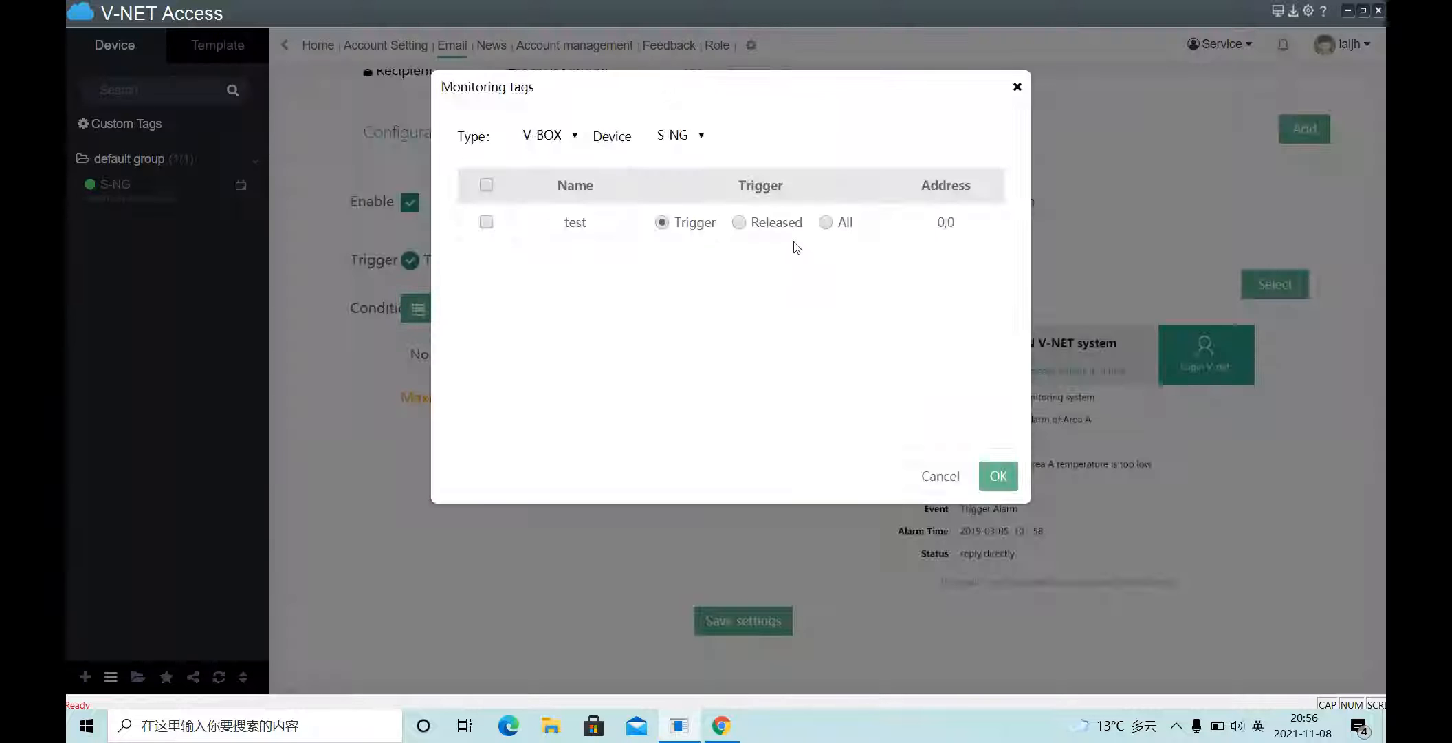
click(825, 222)
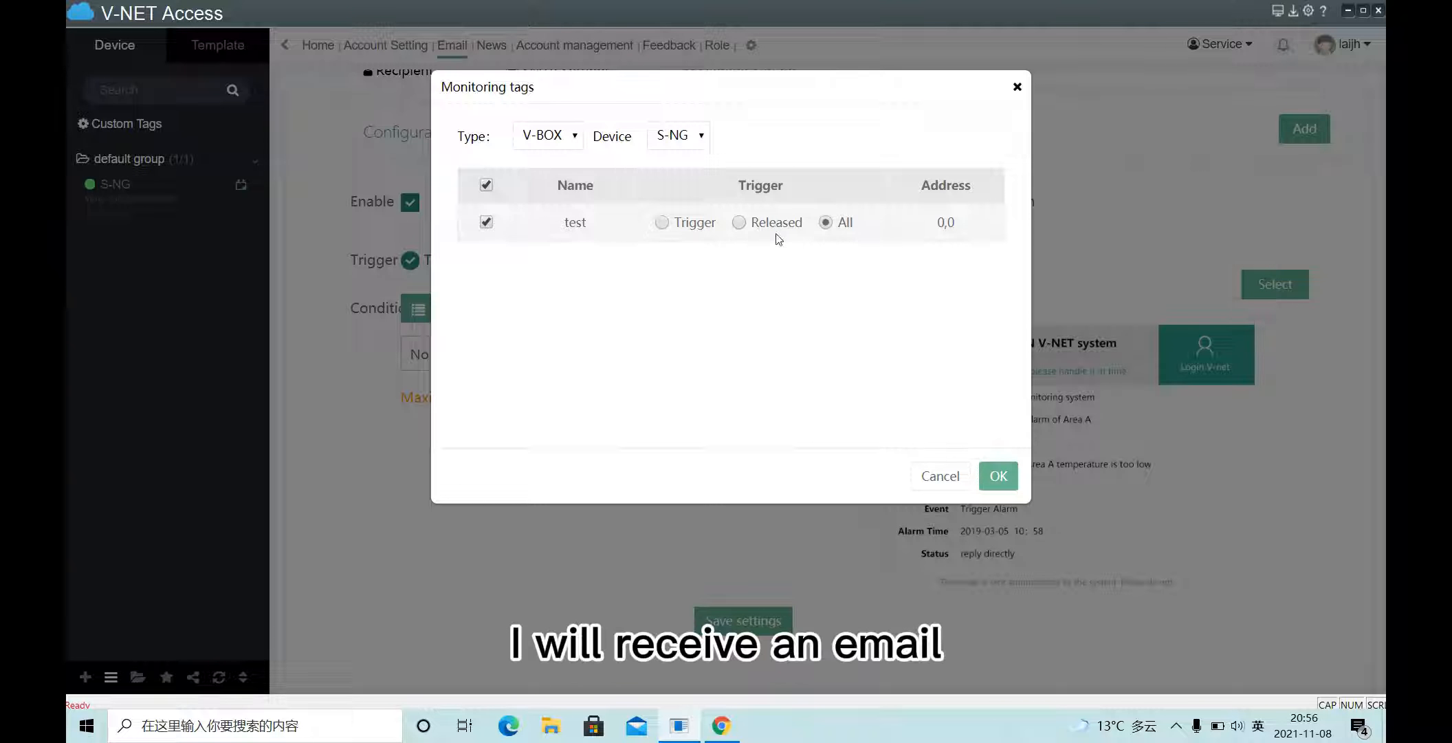
mouse_move(1009, 462)
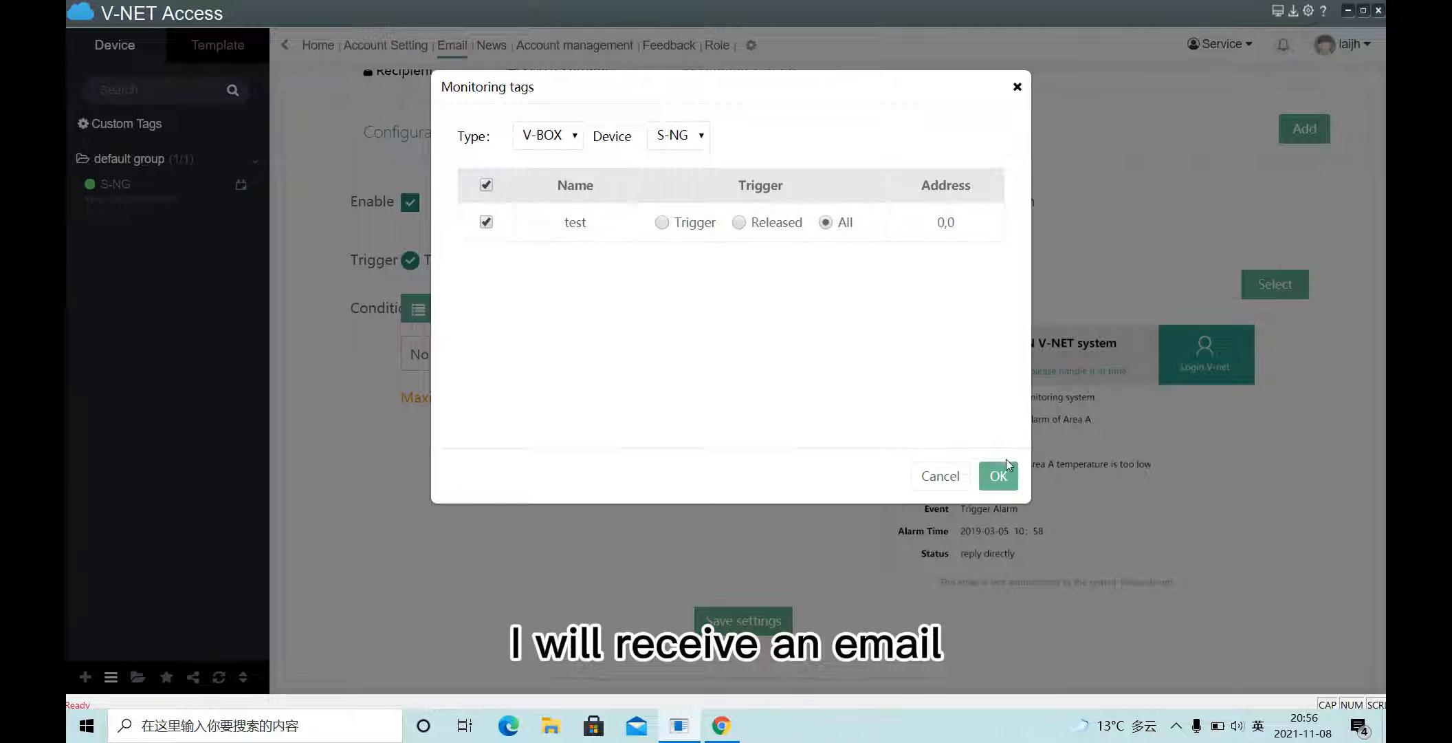
click(999, 475)
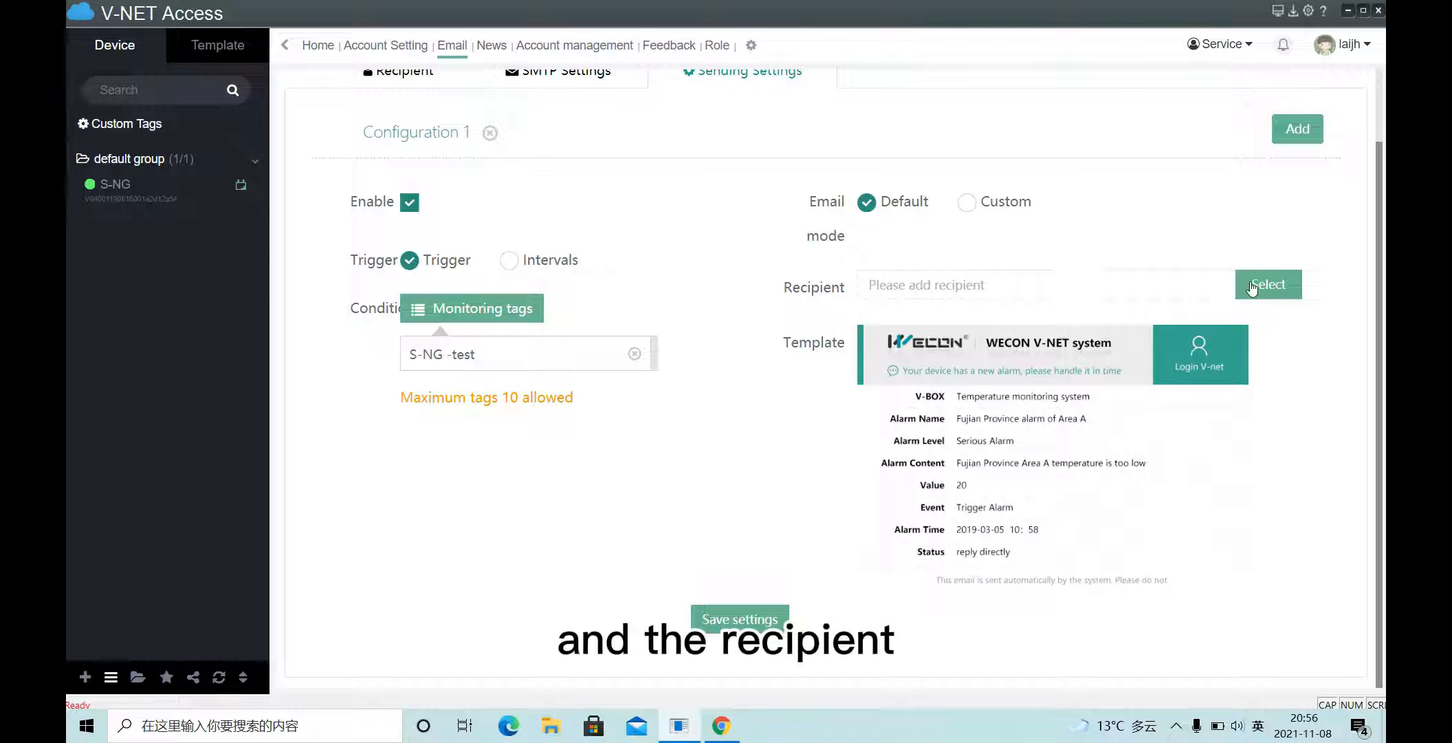
Step: Choose Jim as the recipient of the alarm email and confirm
click(1269, 285)
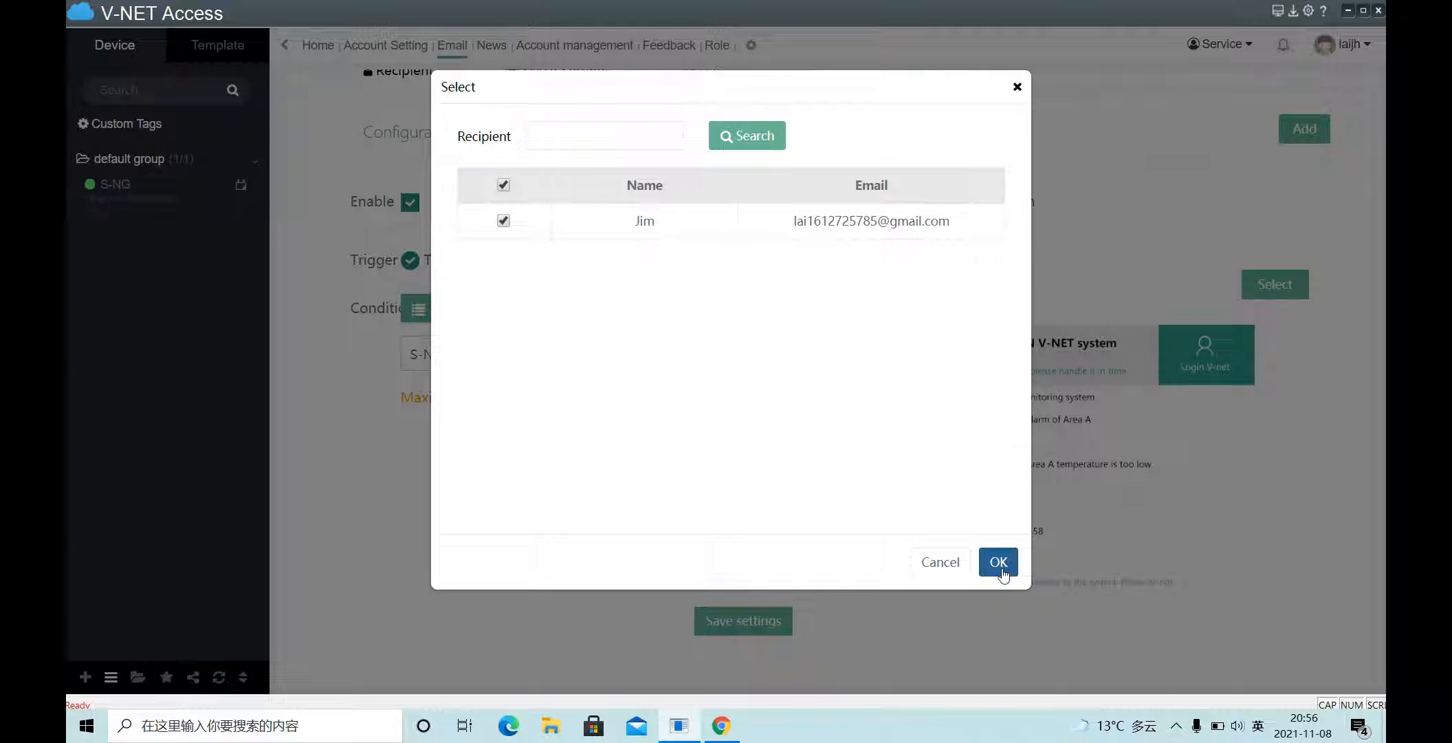
click(999, 562)
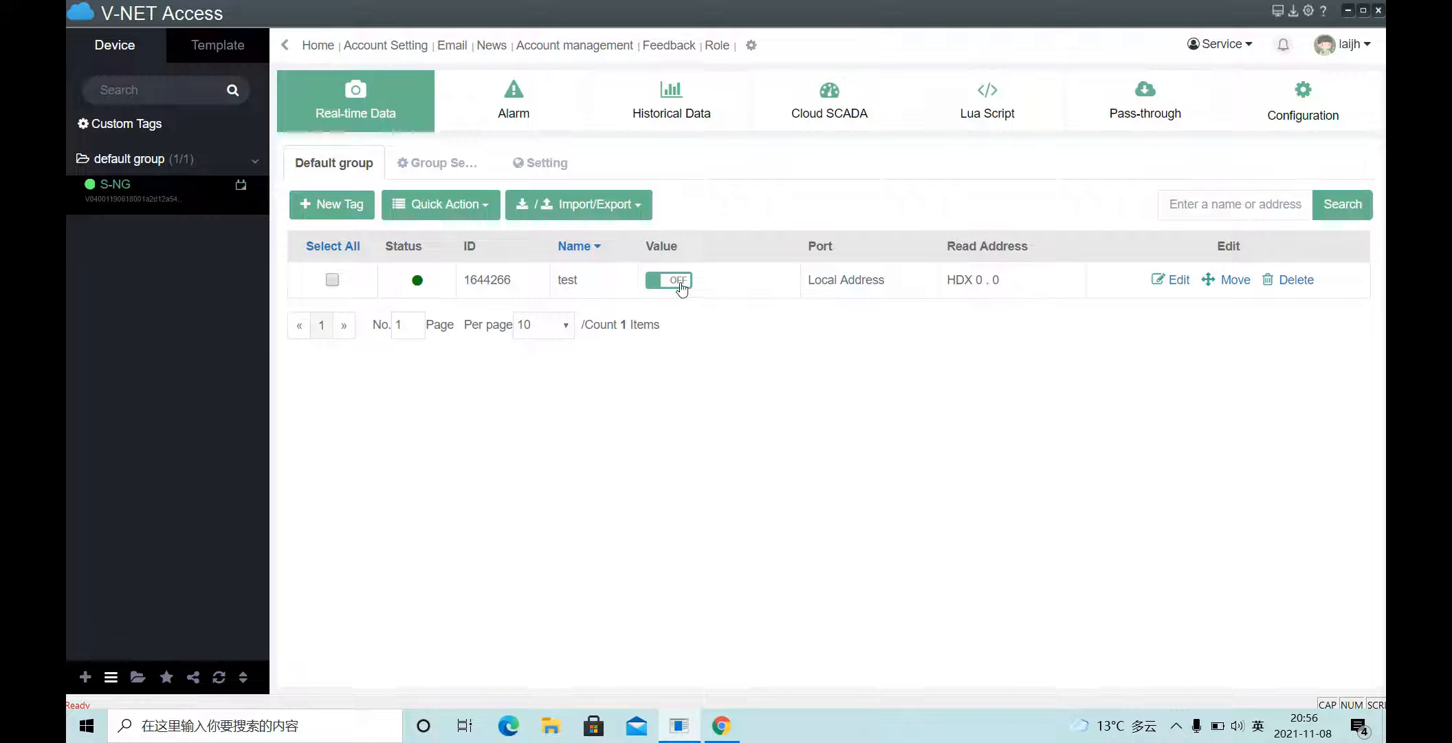
Step: Switch the test tag ON to raise a Minor trigger alarm and check the current alarms
click(668, 280)
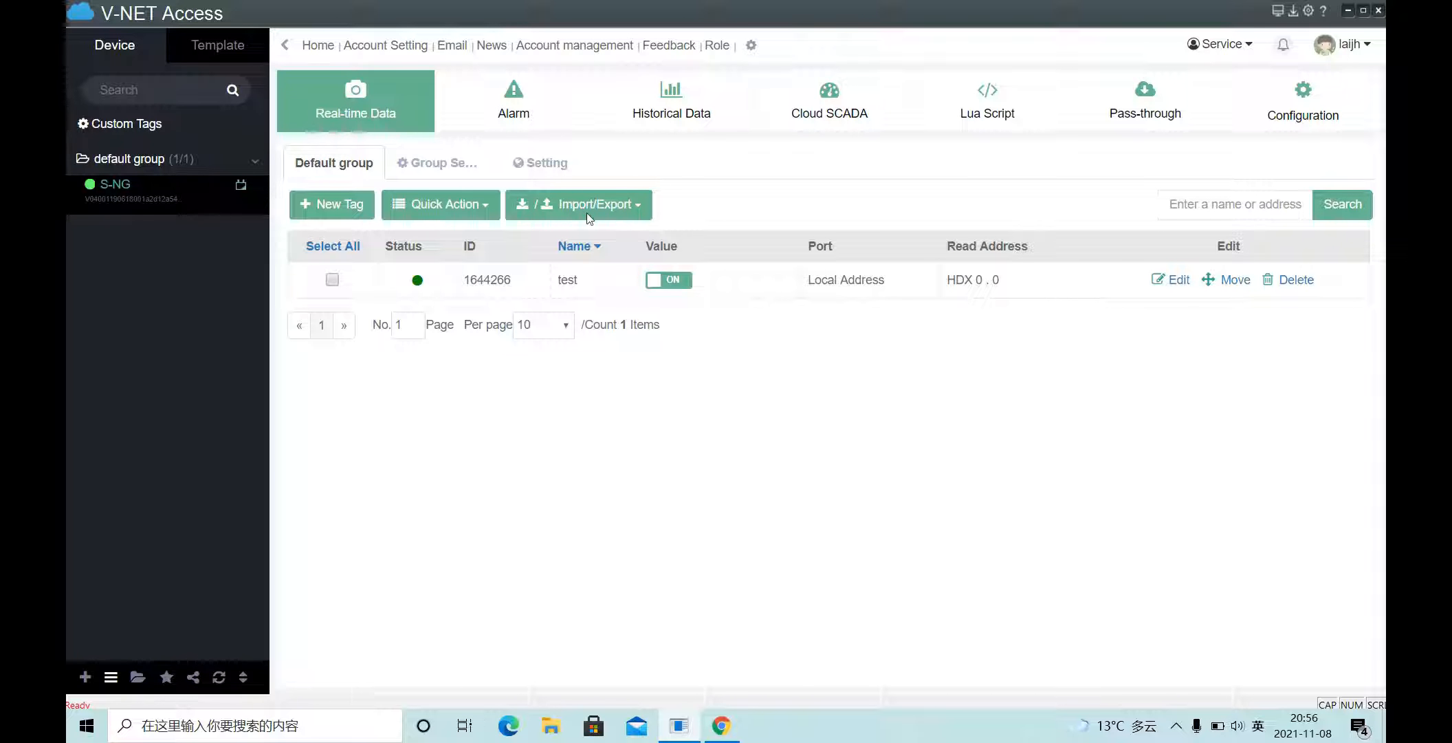
click(513, 100)
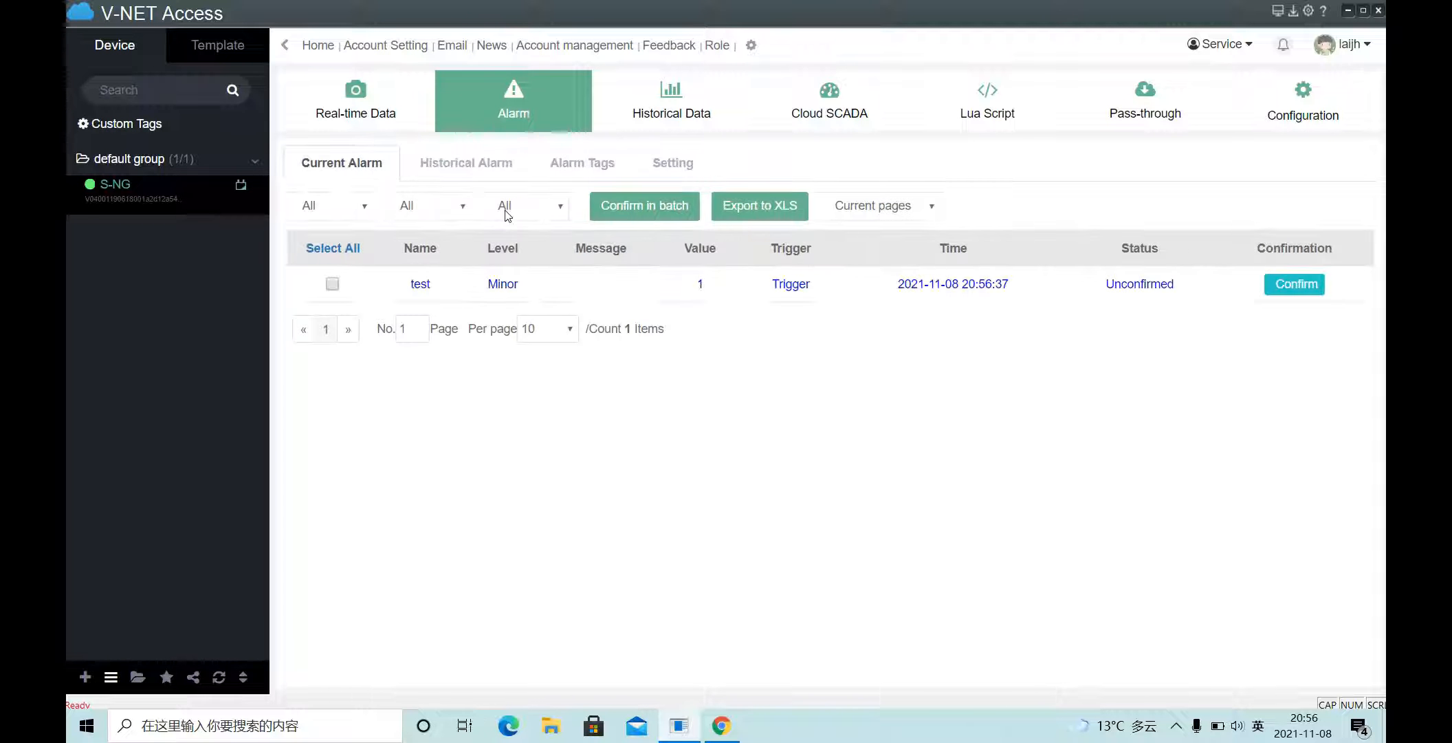
click(356, 101)
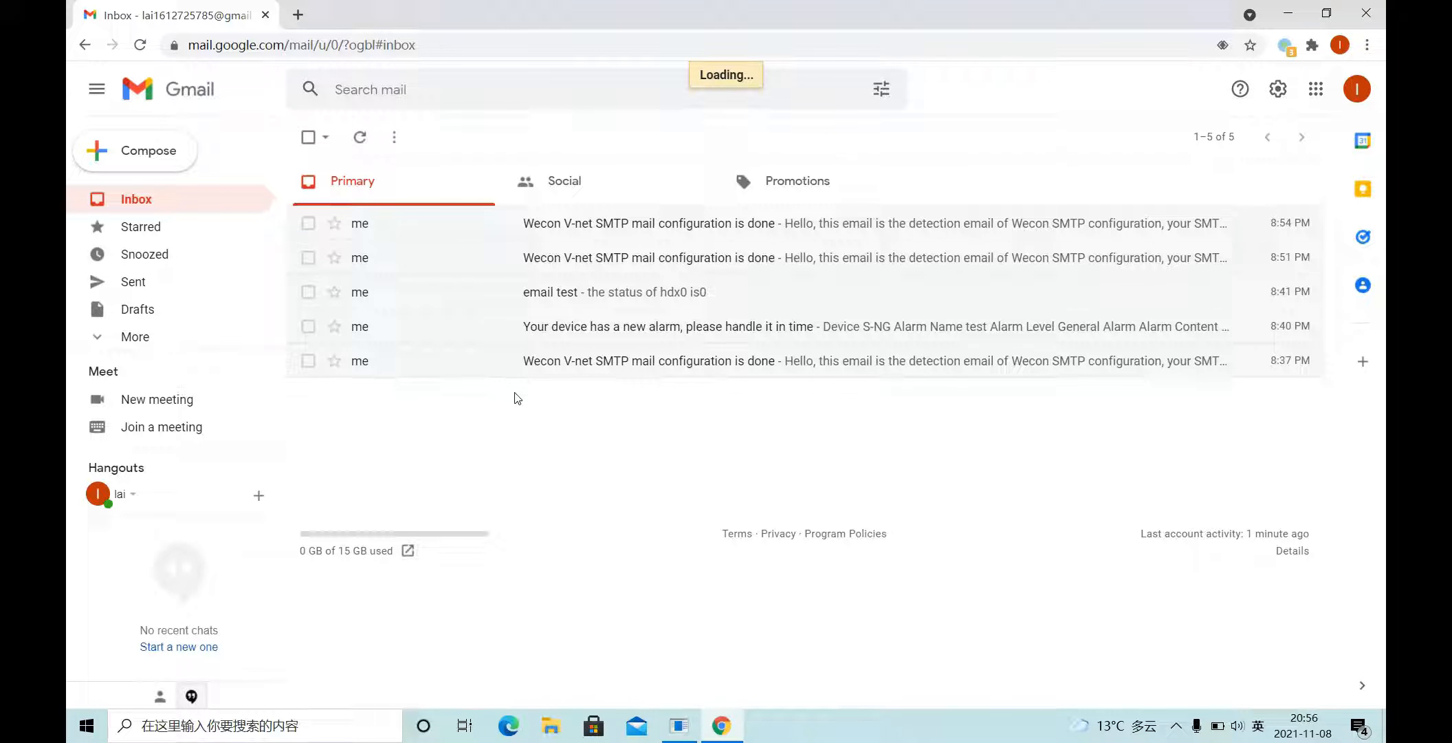
mouse_move(522, 398)
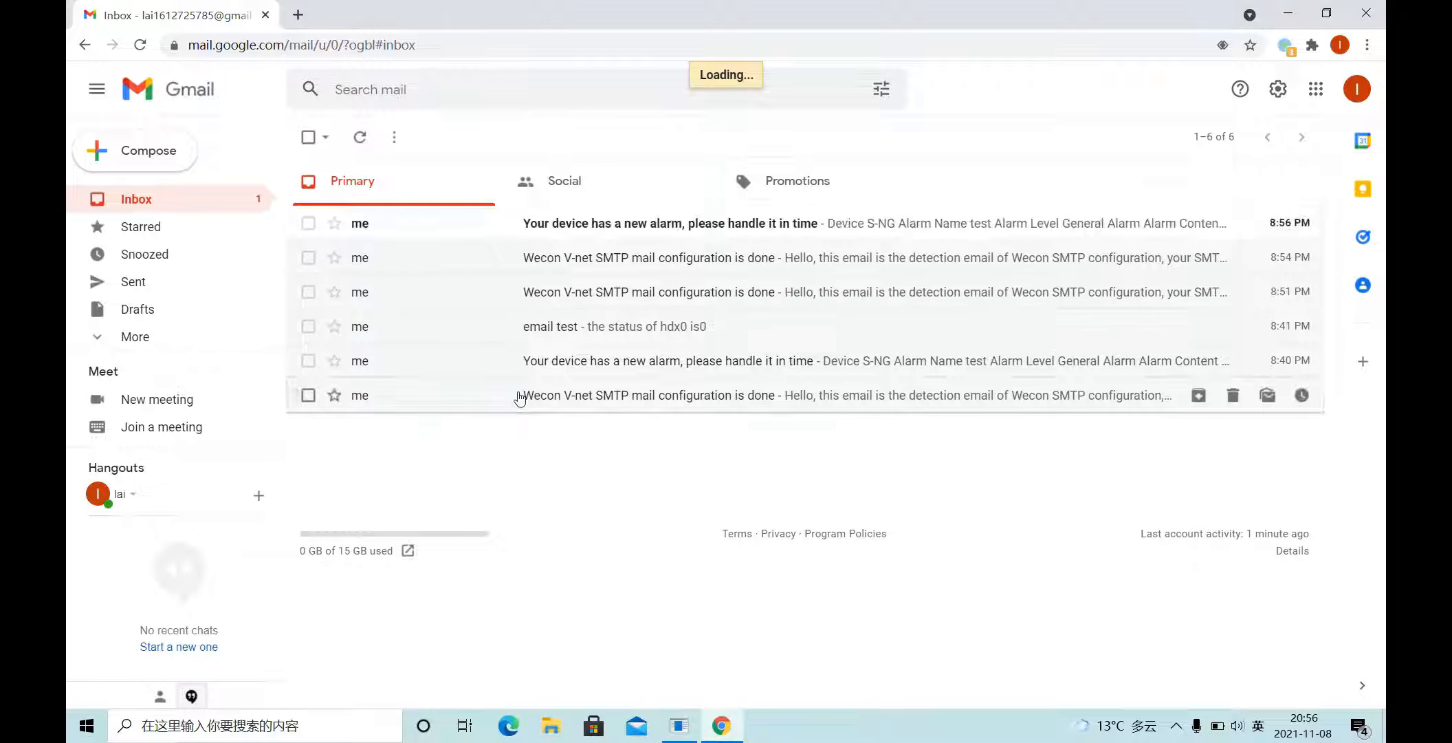
Step: After seeing the new S-NG alarm email in Gmail, return to V-NET Access's real-time data
click(680, 224)
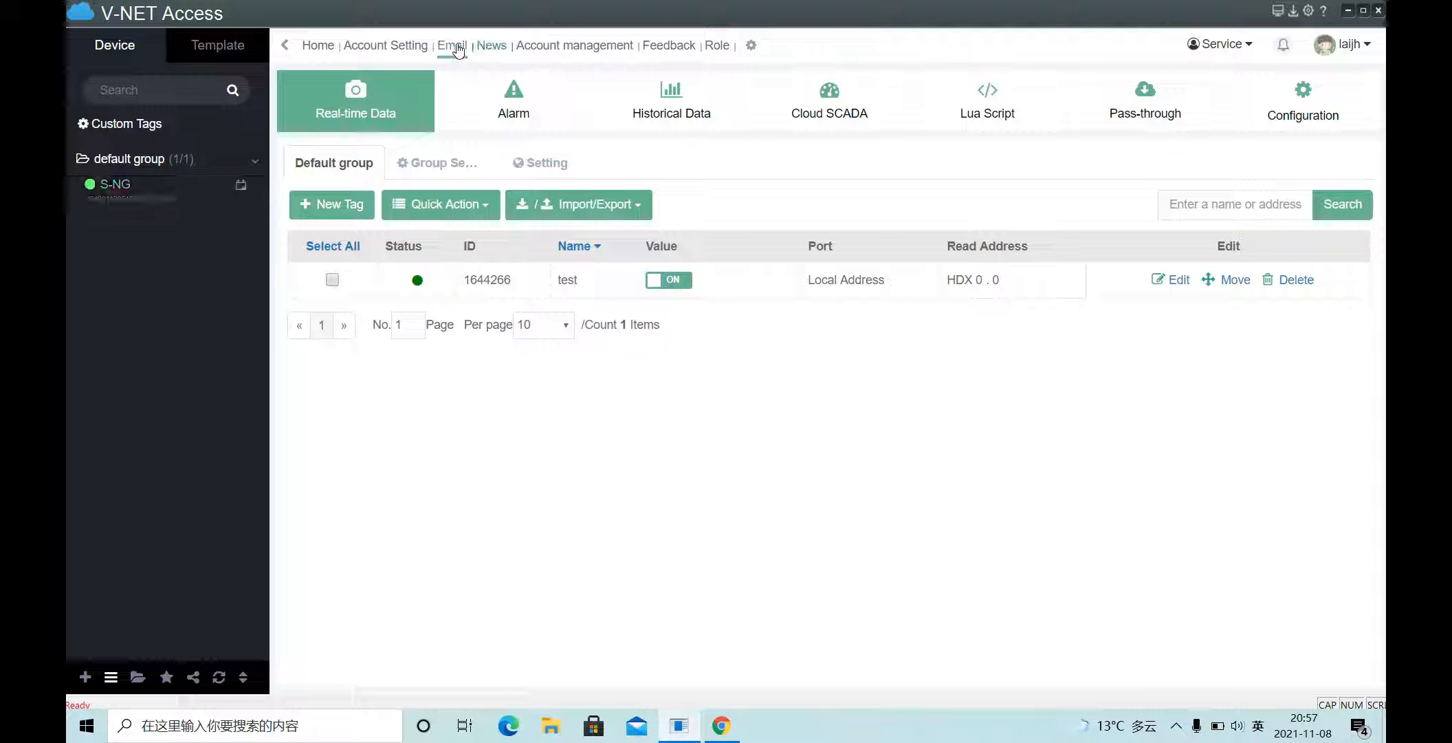
Step: Bring up the email sending configuration in V-NET Access
click(451, 45)
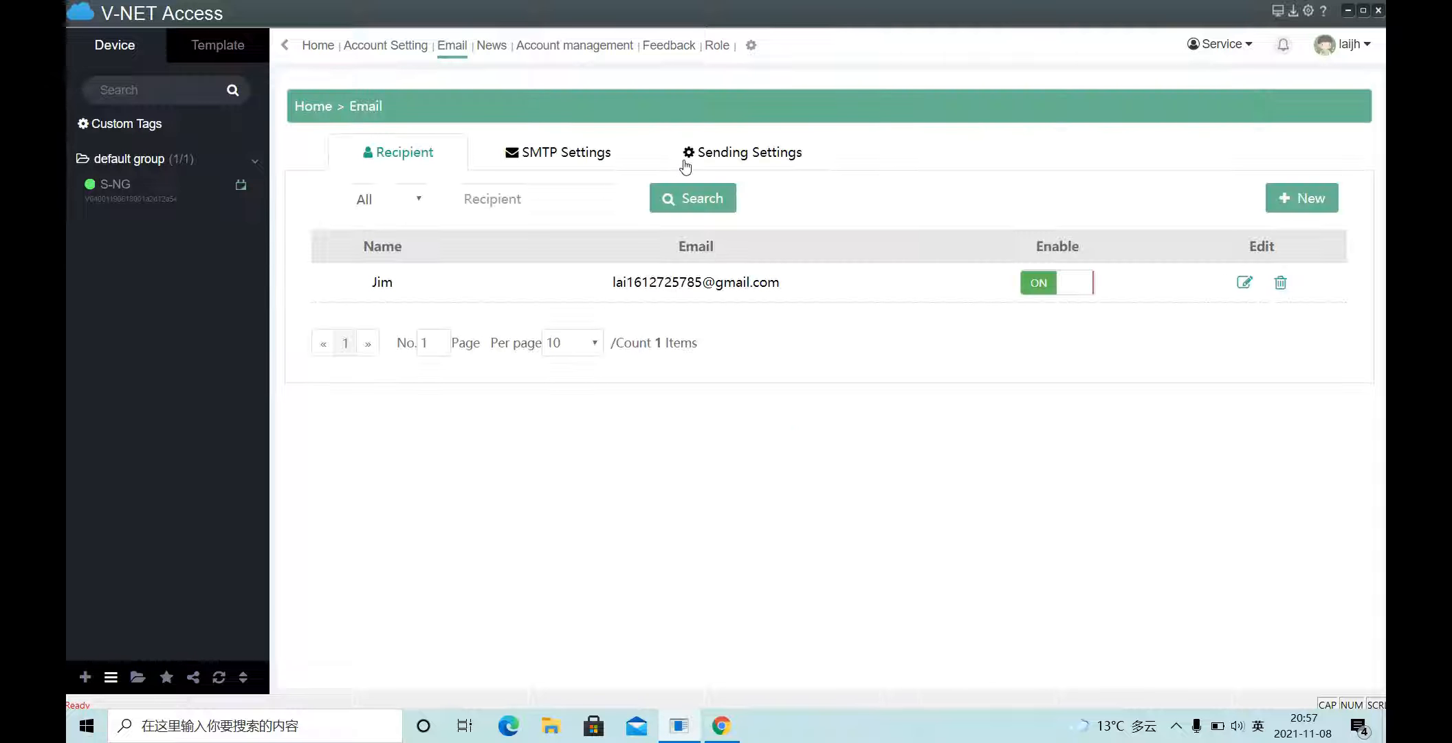
click(750, 152)
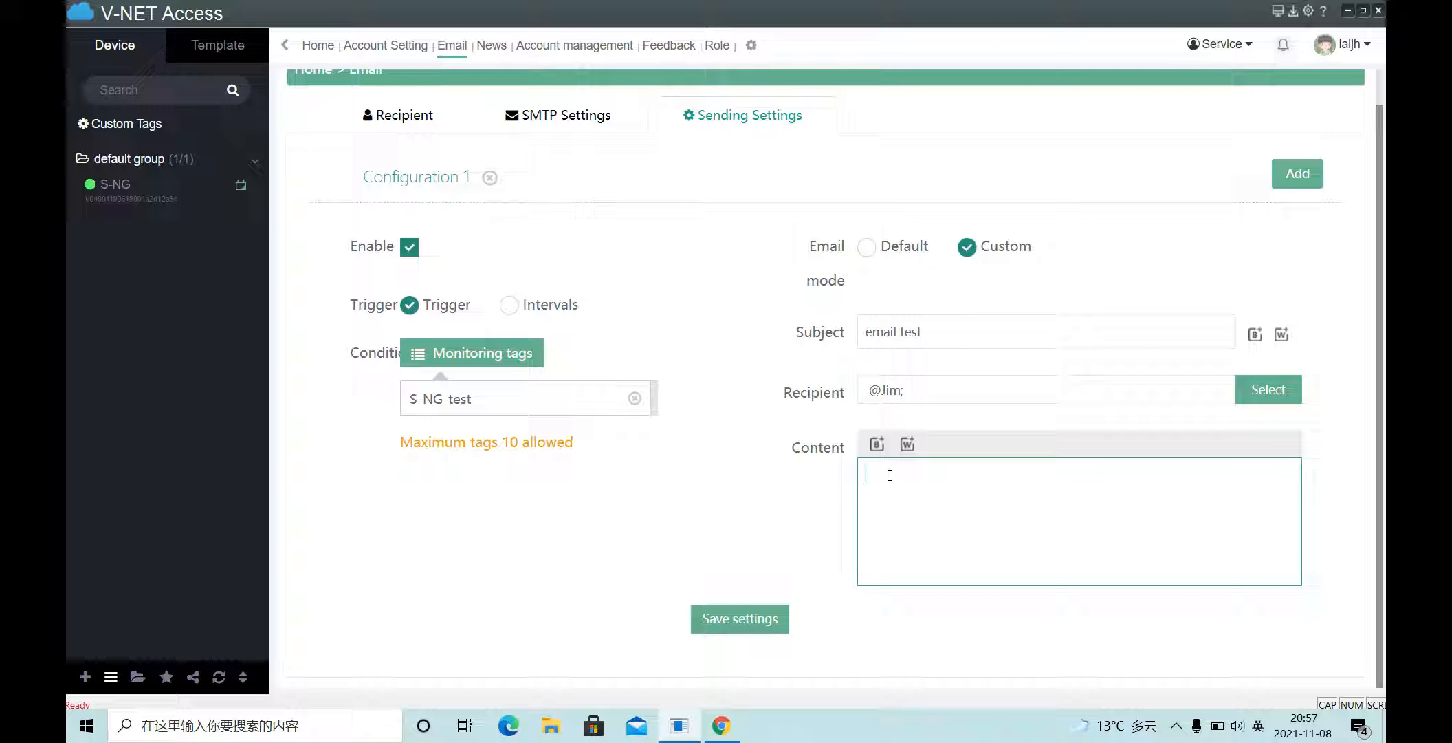
Step: Write custom content 'the status of hdx0' with the S-NG-test tag value inserted, and save it
text(the t)
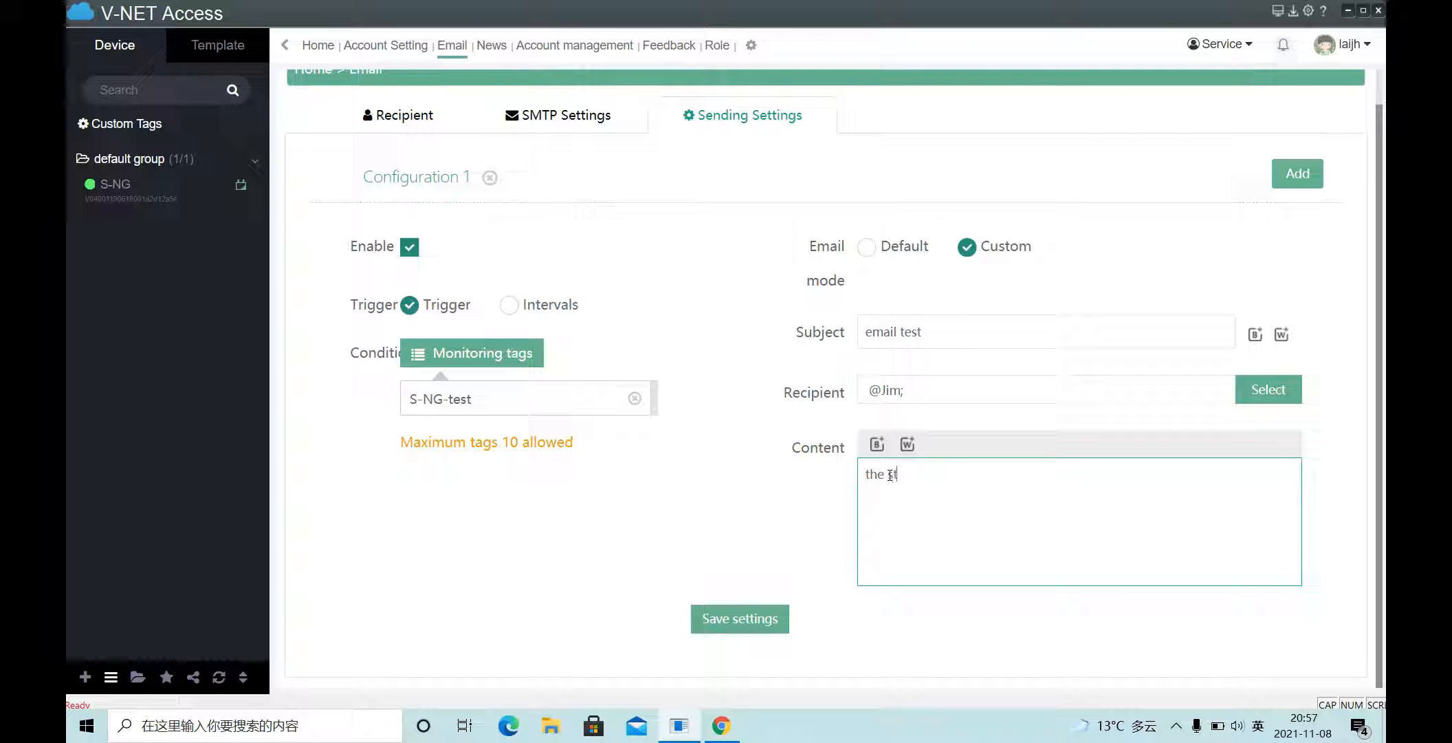
text(status p)
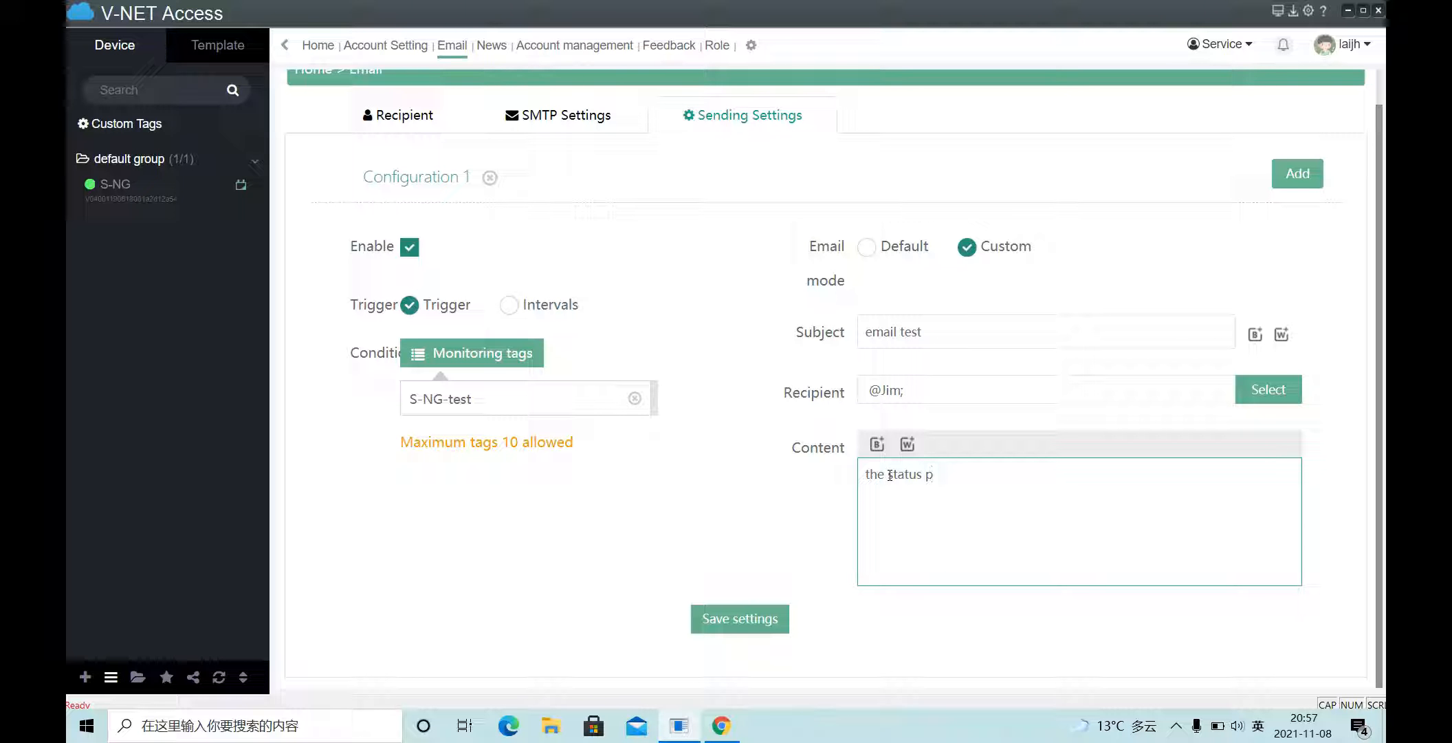
text(of)
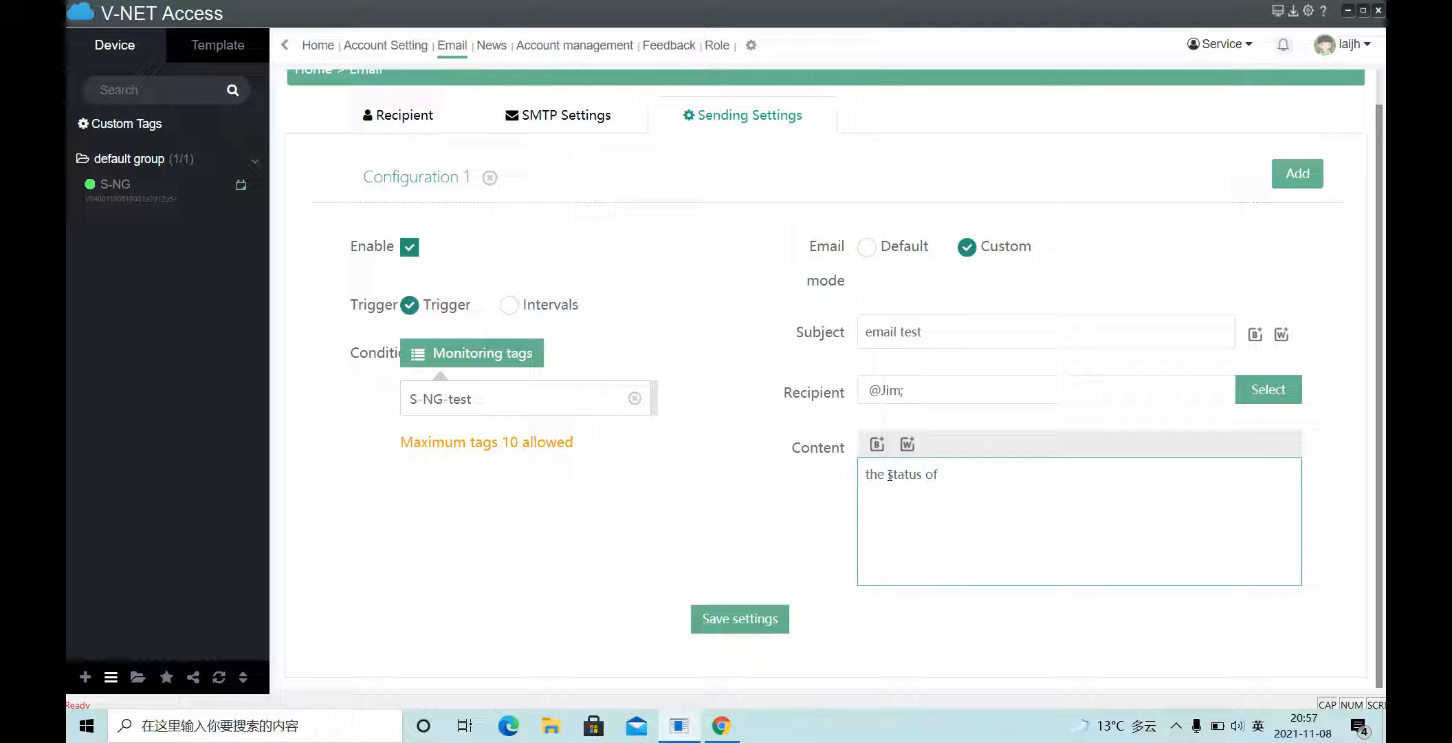
text(hdx0 is)
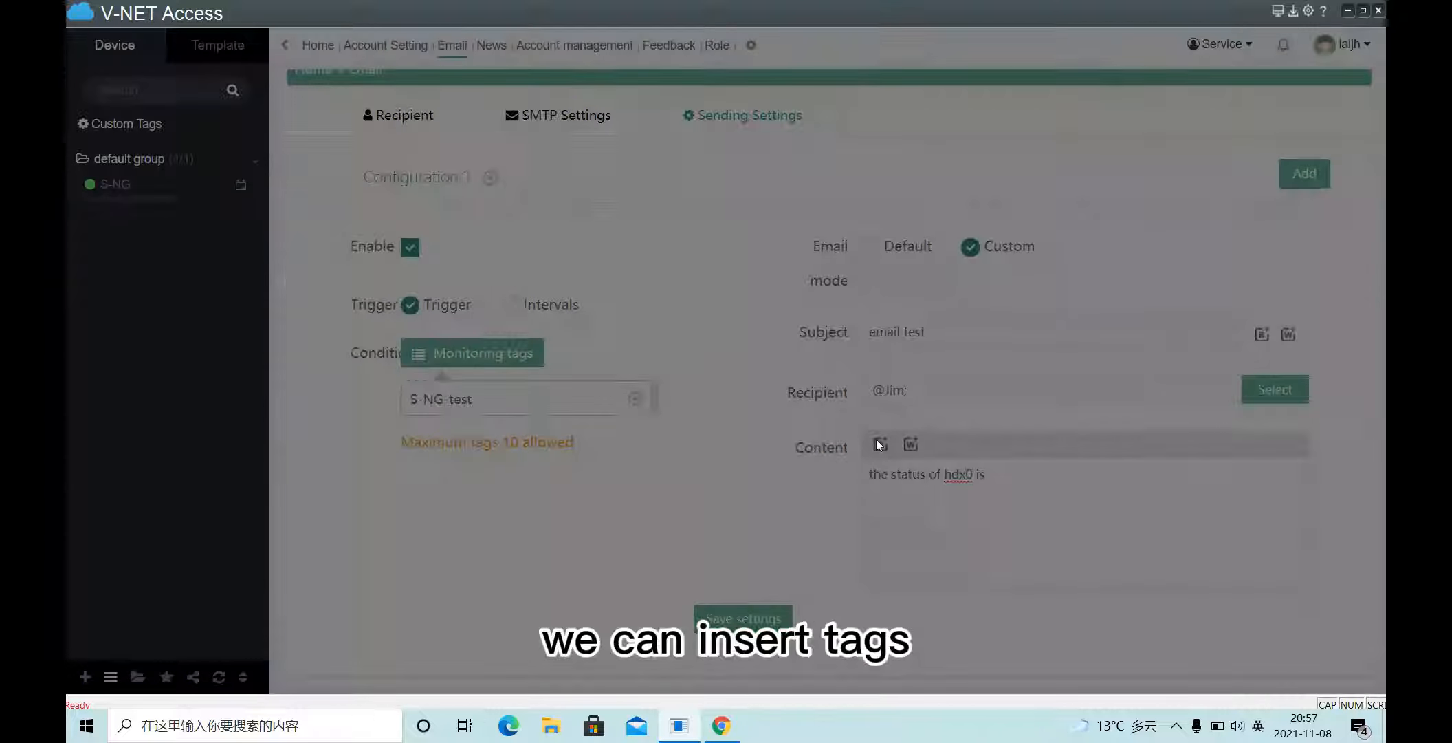
click(879, 444)
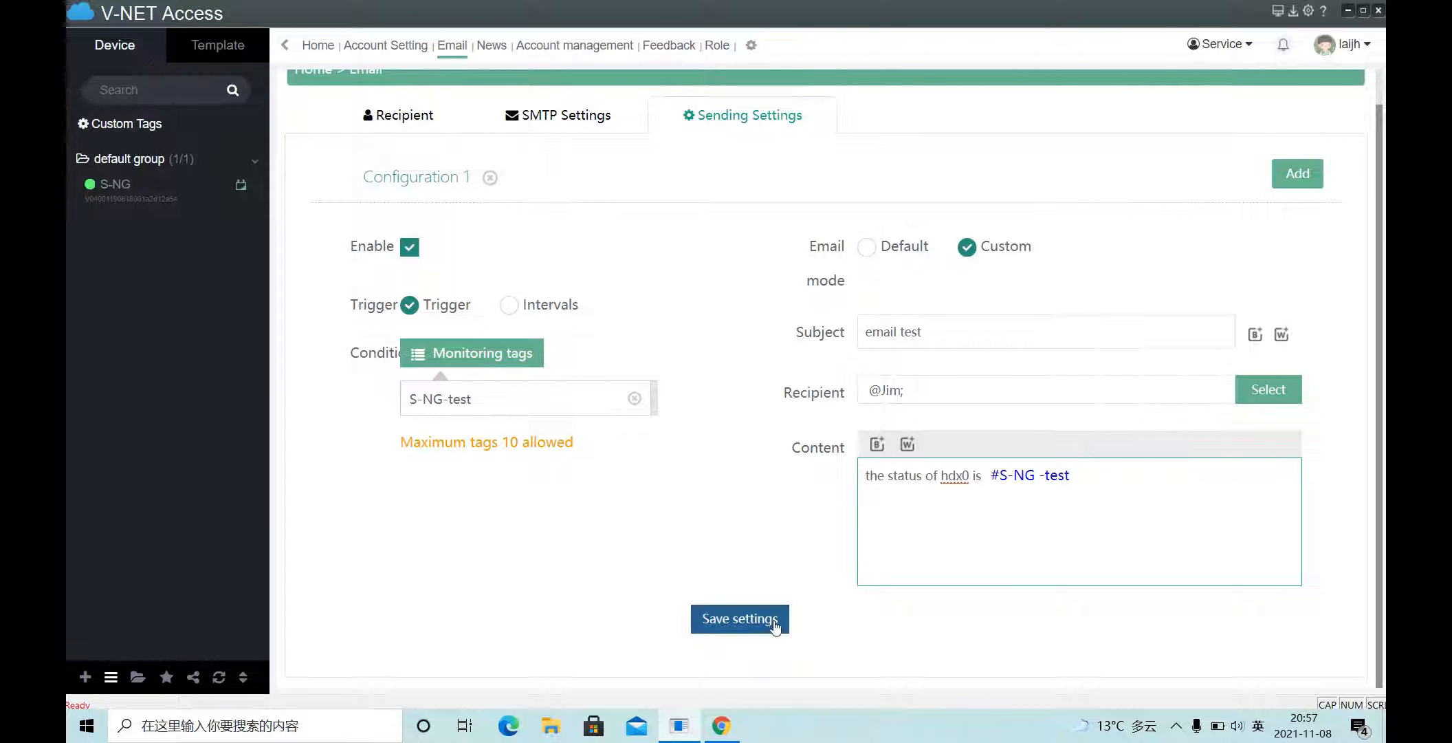
click(739, 619)
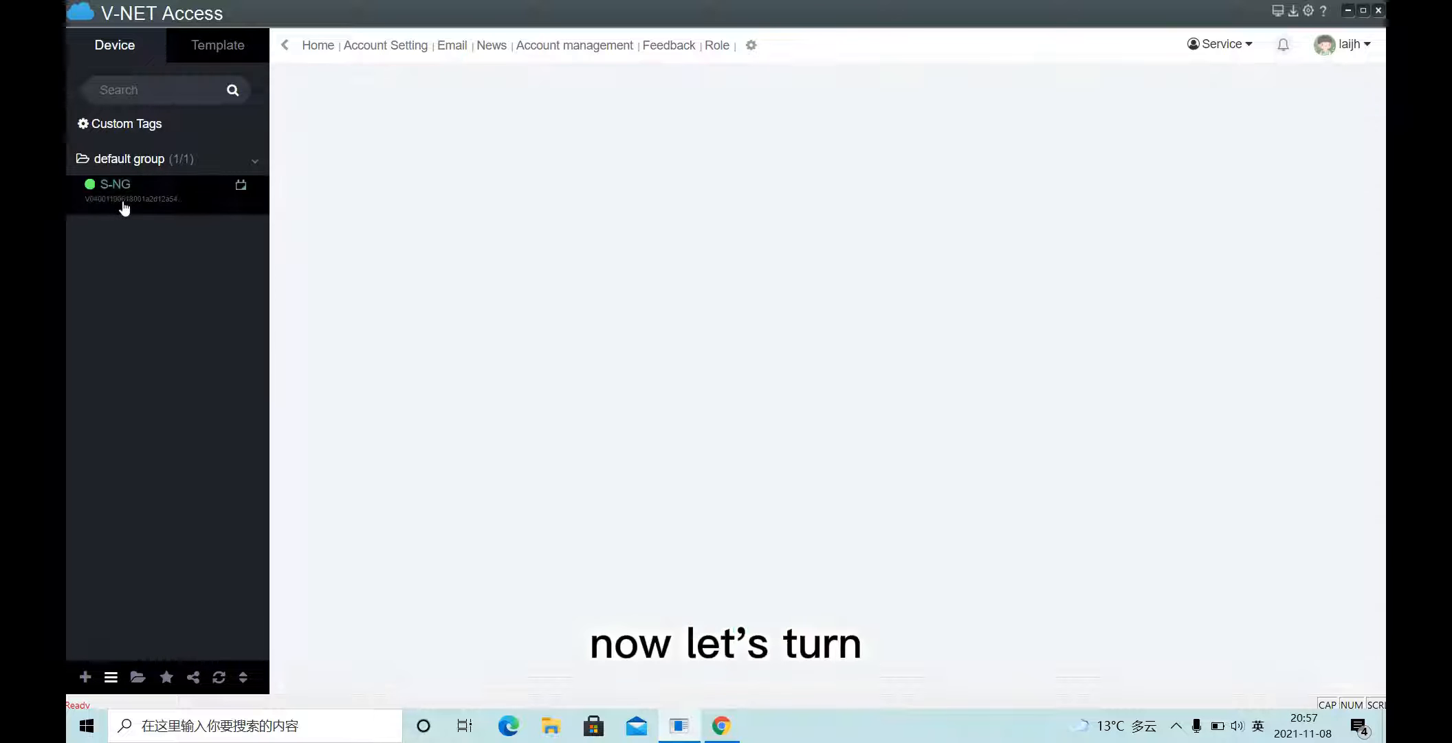
Step: Toggle the S-NG test tag's value to OFF in real-time data to release its alarm
click(115, 184)
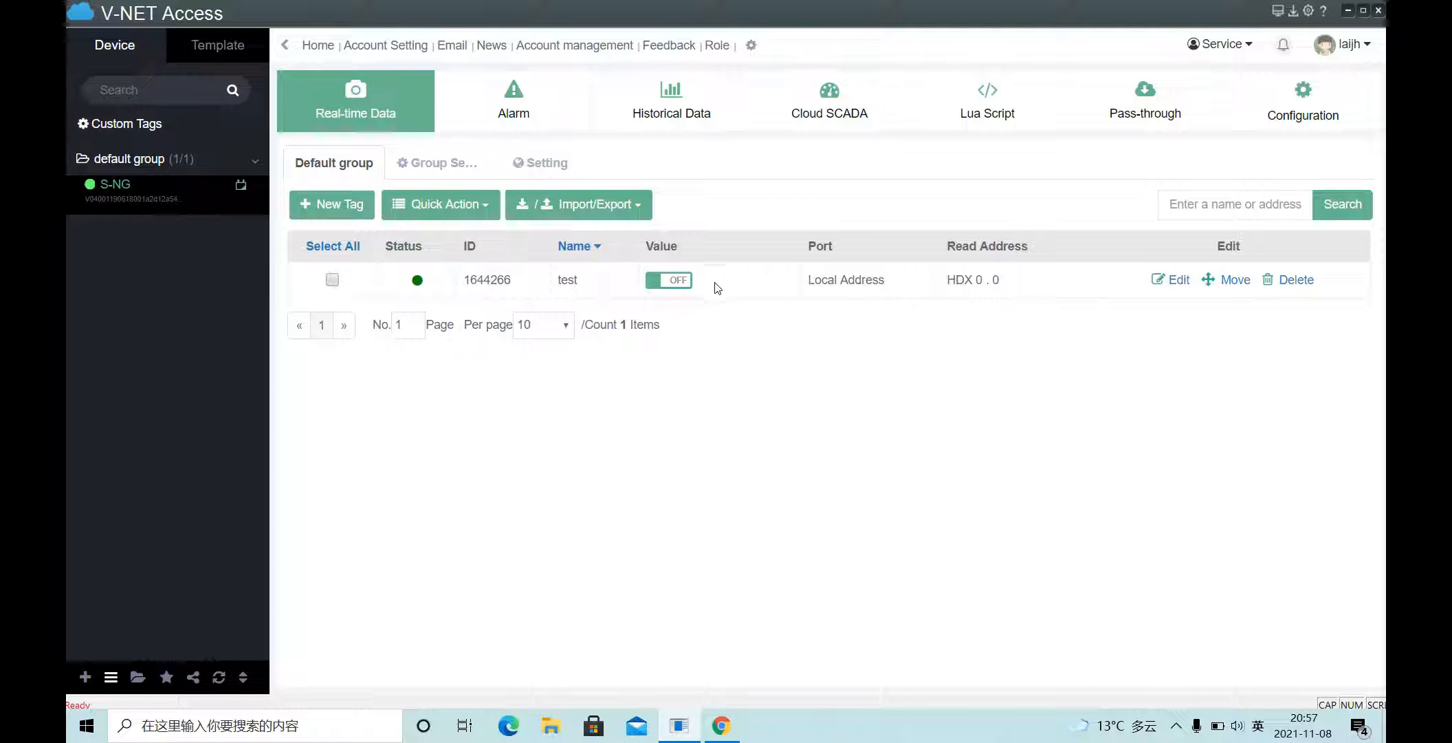
click(513, 101)
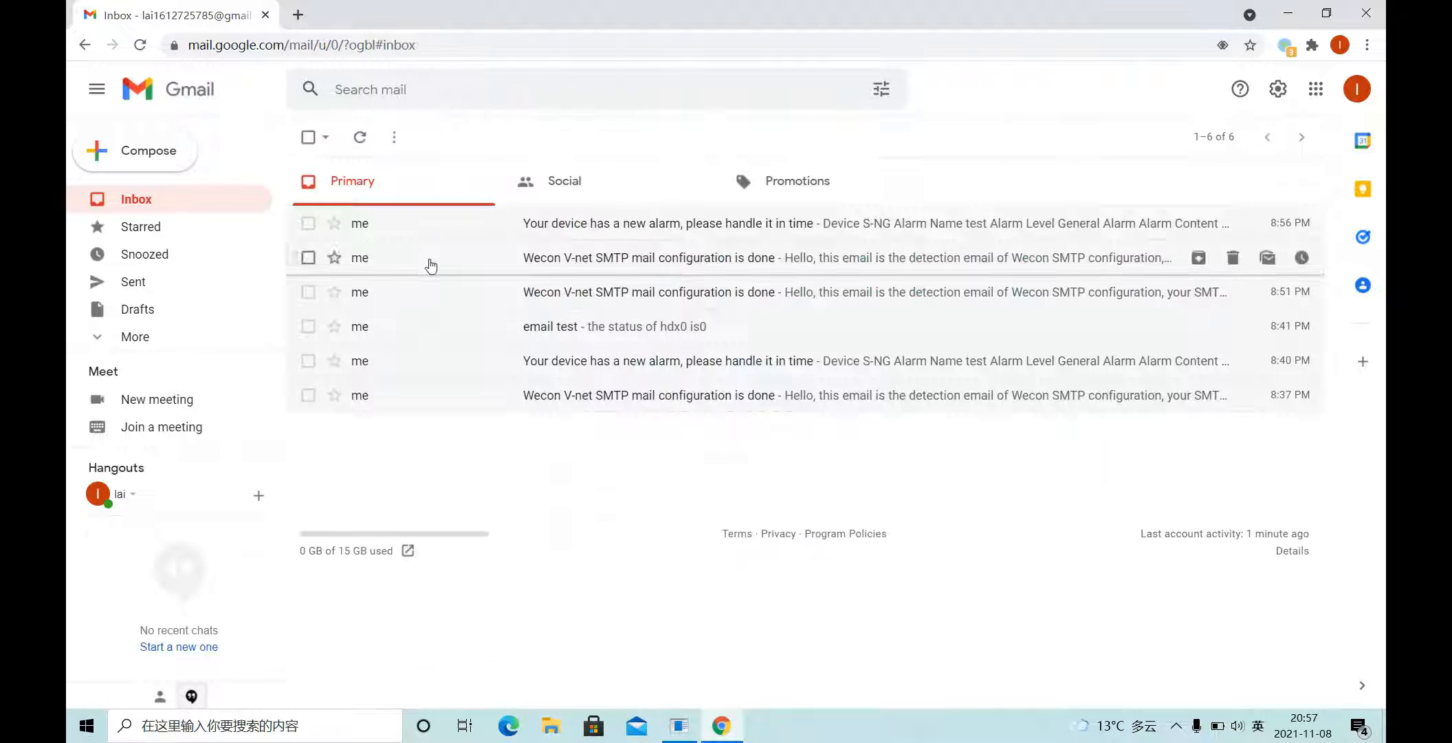
Step: Review the released test alarm, then show the S-NG device's configuration details
click(359, 138)
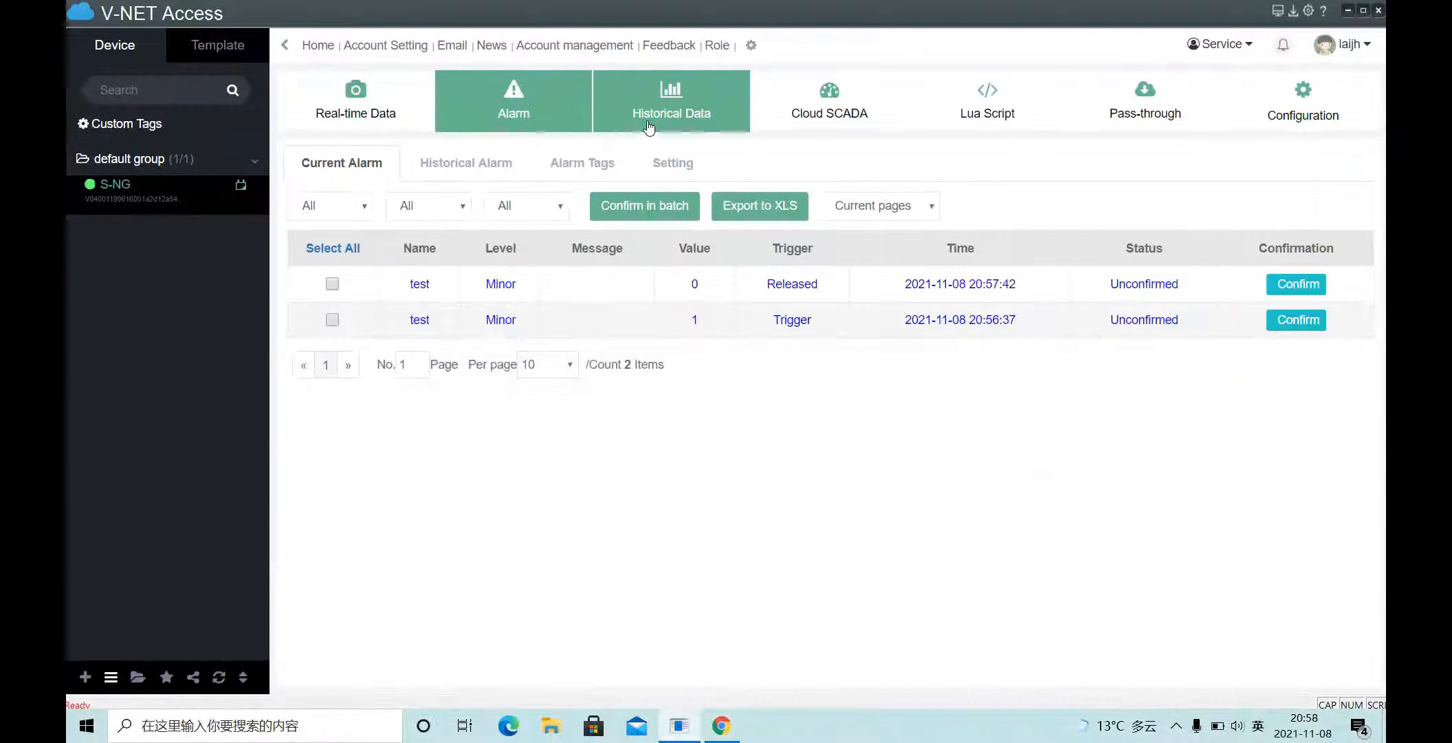
click(1302, 100)
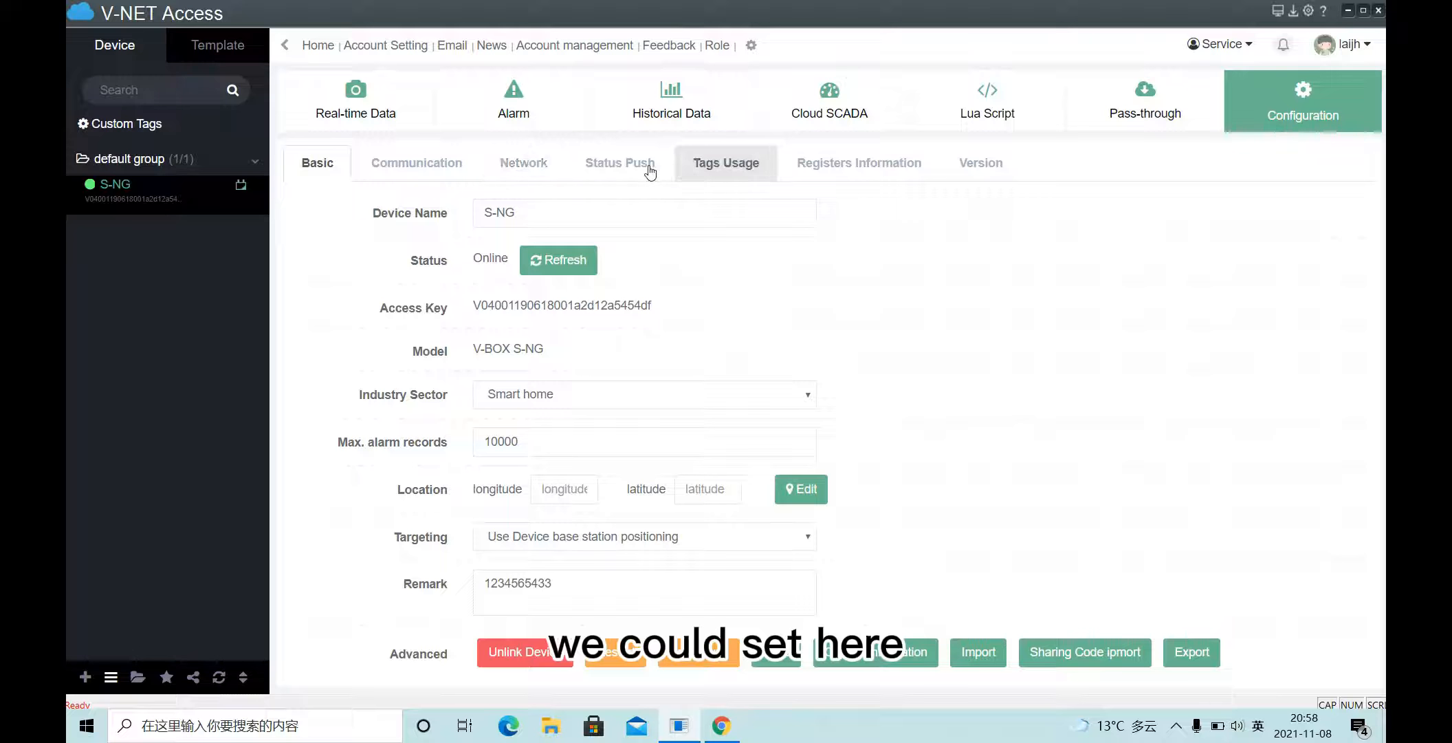
Step: Enable Status Push email notification for online/offline events with Jim as recipient
click(620, 163)
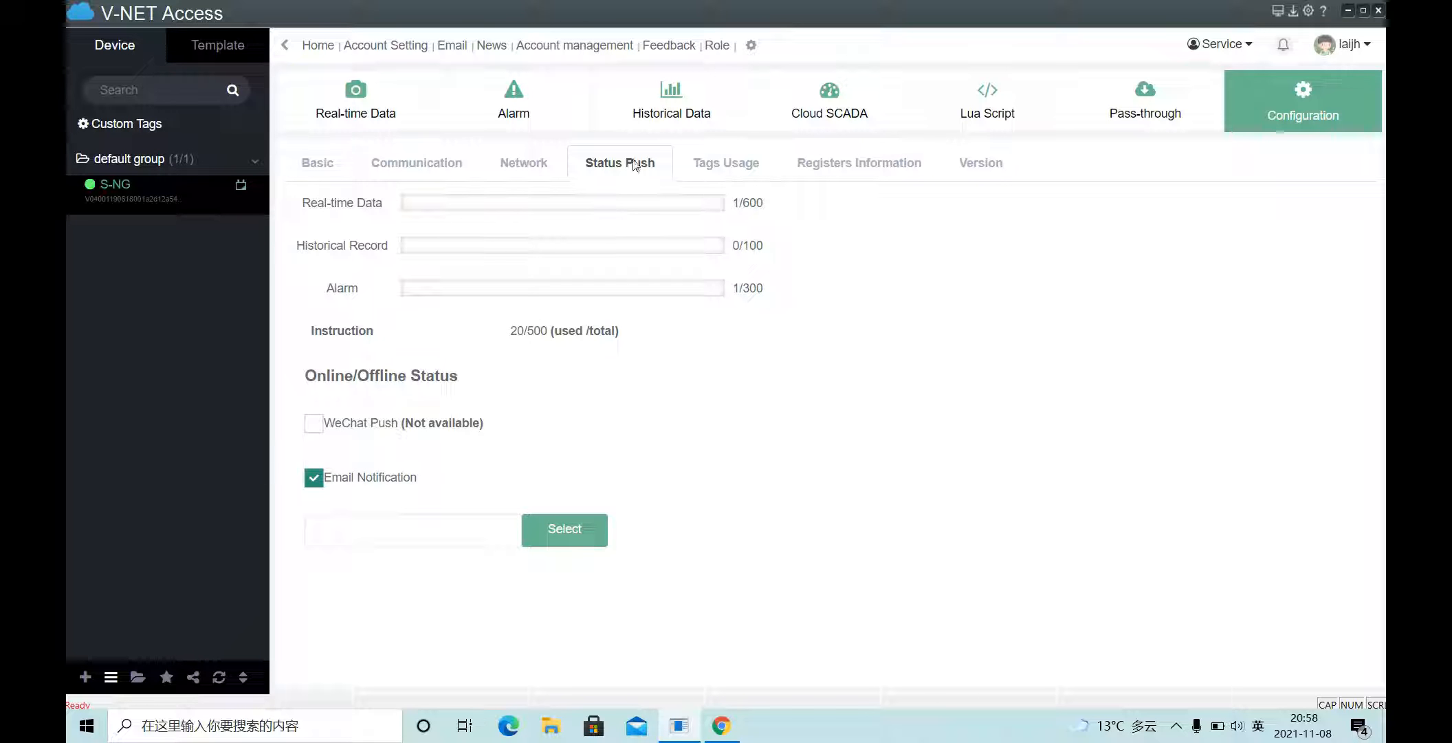
click(314, 477)
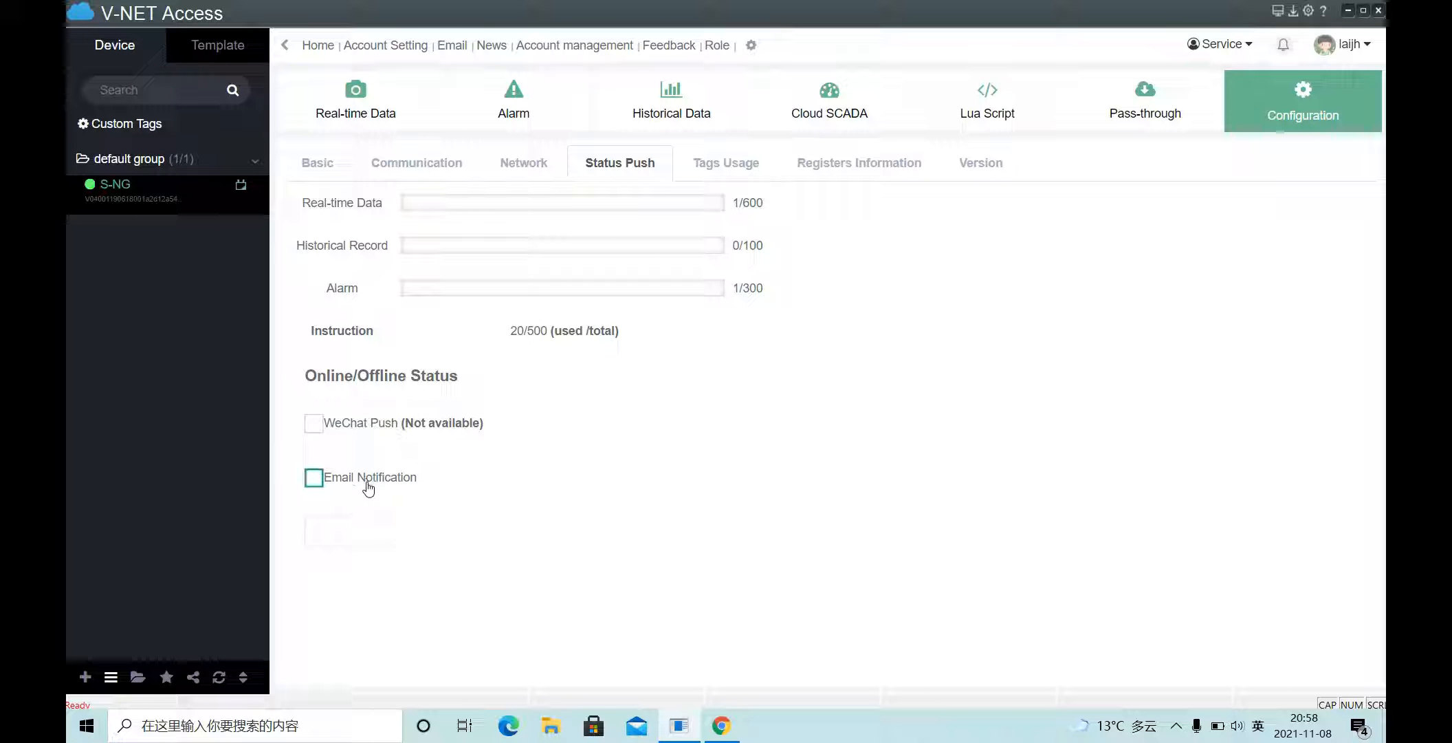
click(313, 477)
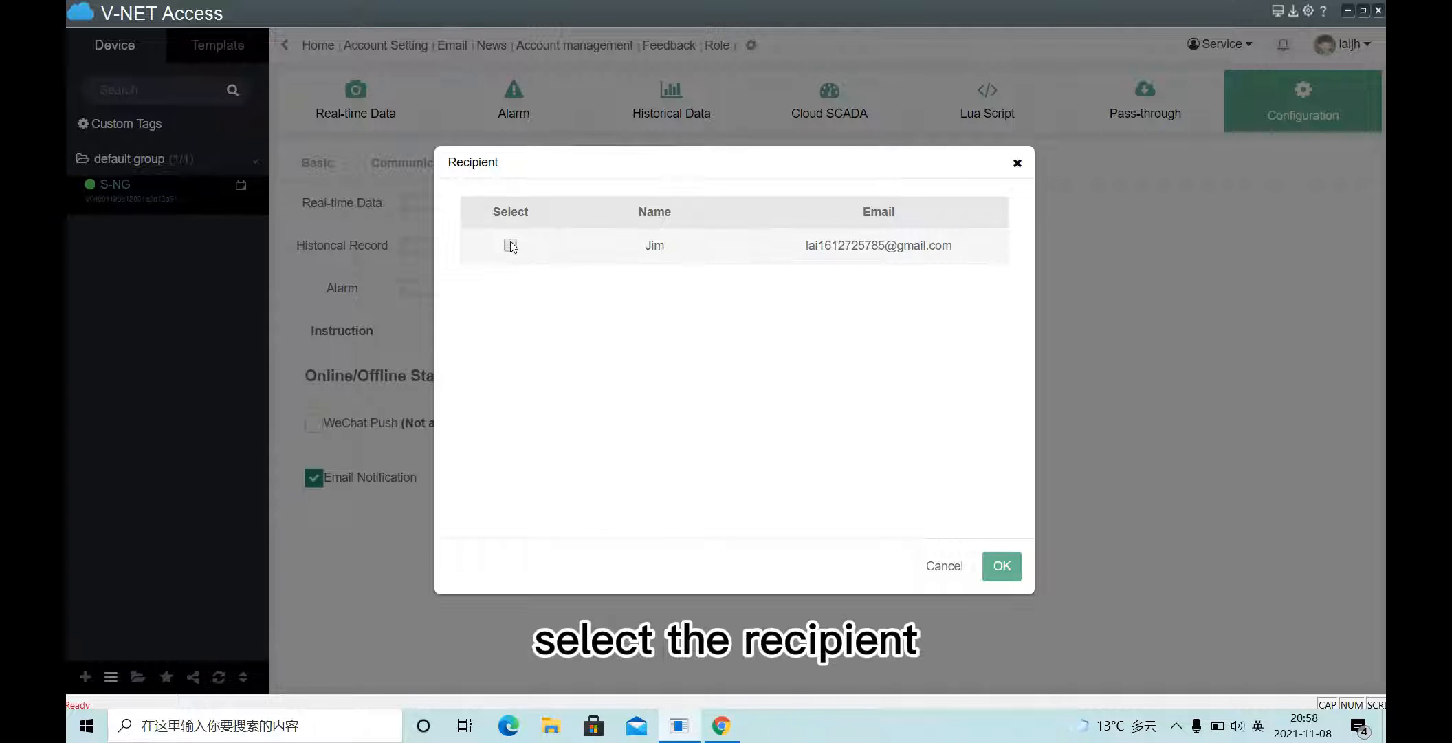
click(1002, 565)
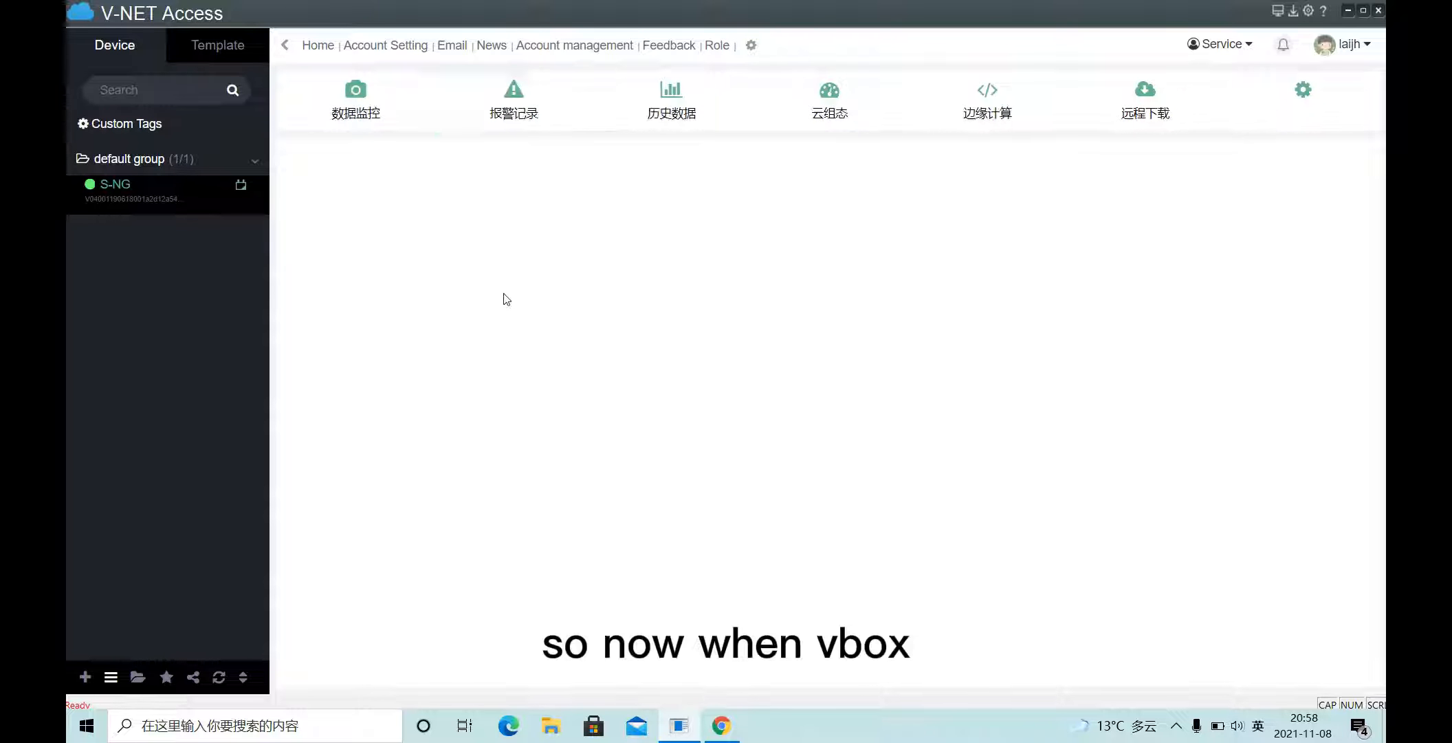
click(355, 99)
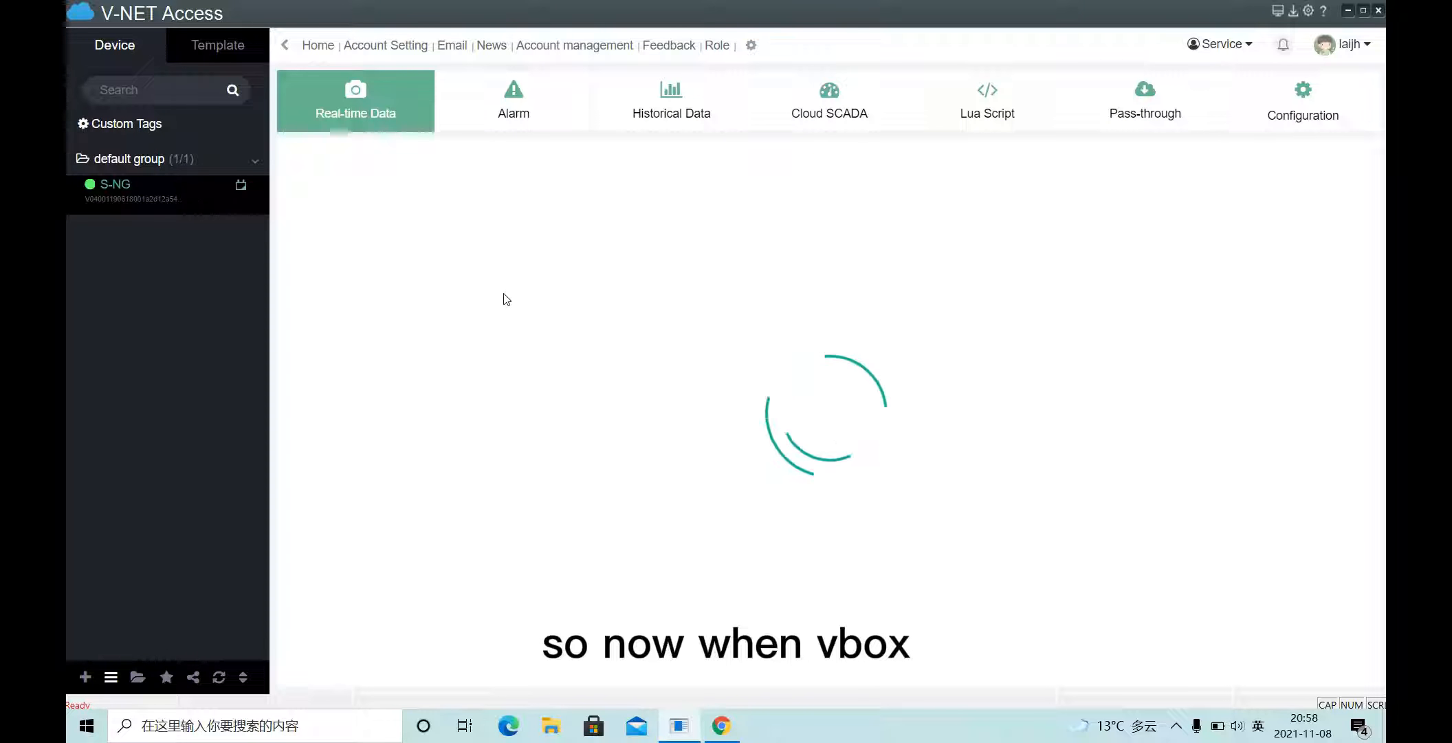